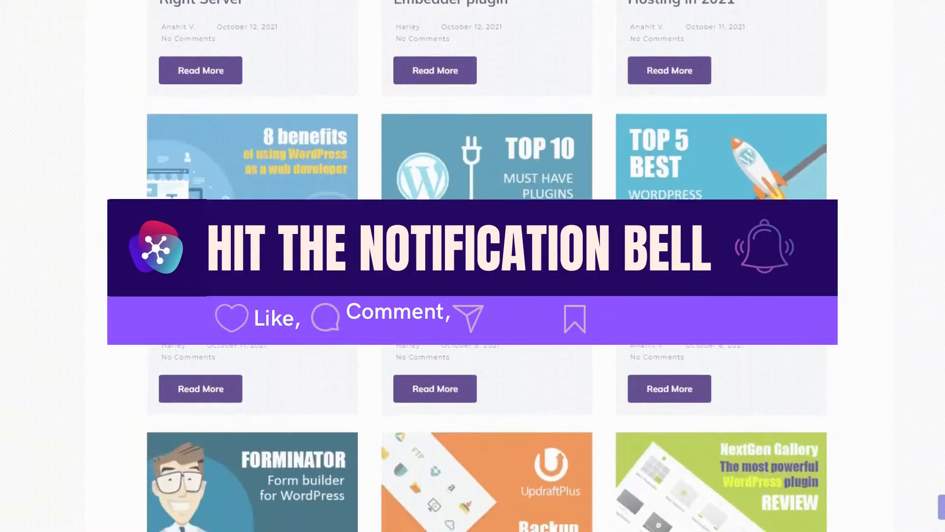
# Scroll through the Poll Maker page down to the 'Poll Maker Free Demo' link
pyautogui.scroll(-3)
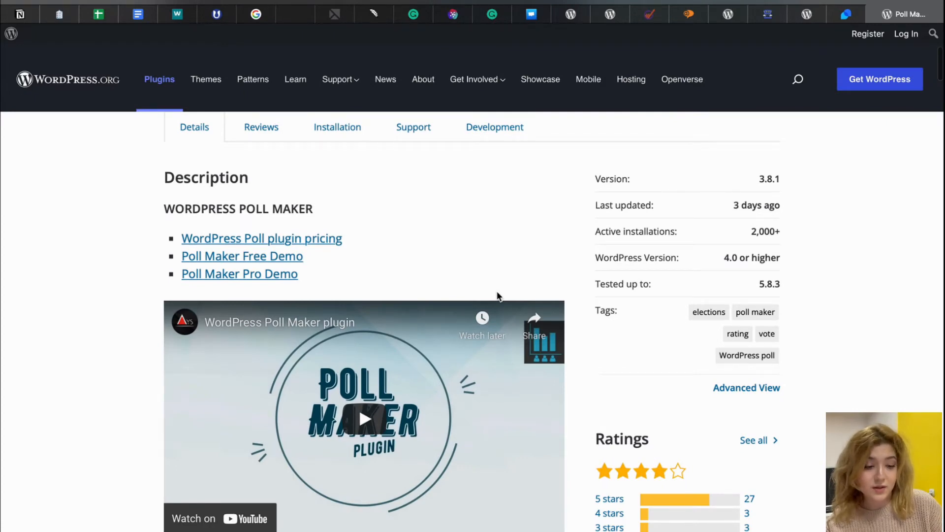
pyautogui.scroll(3)
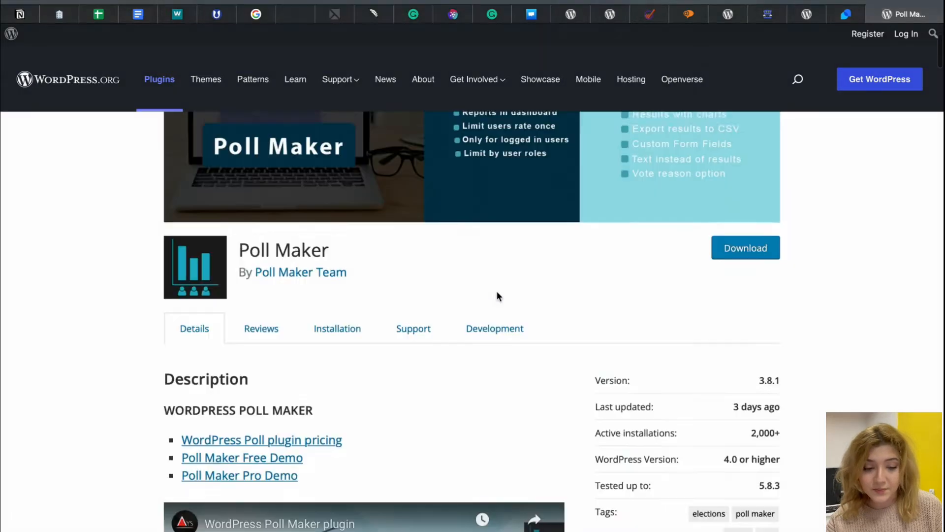
pyautogui.scroll(-3)
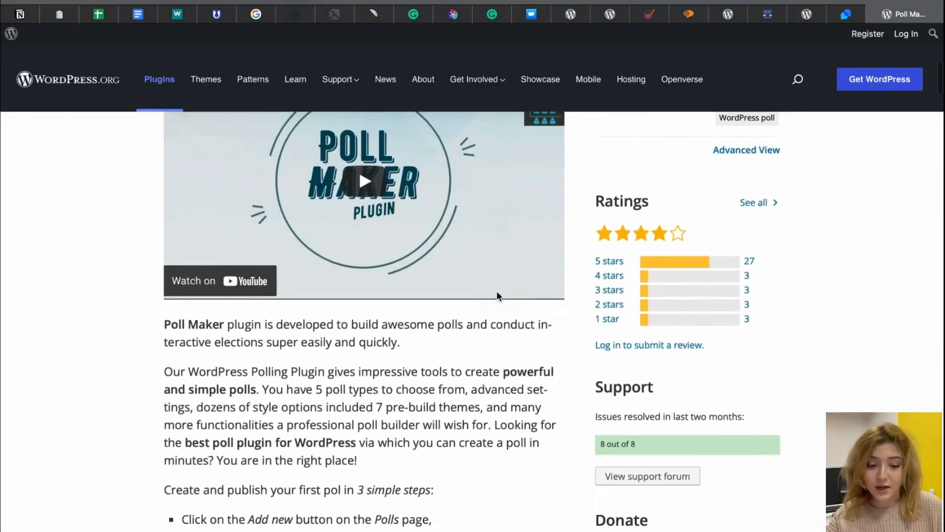
pyautogui.scroll(-3)
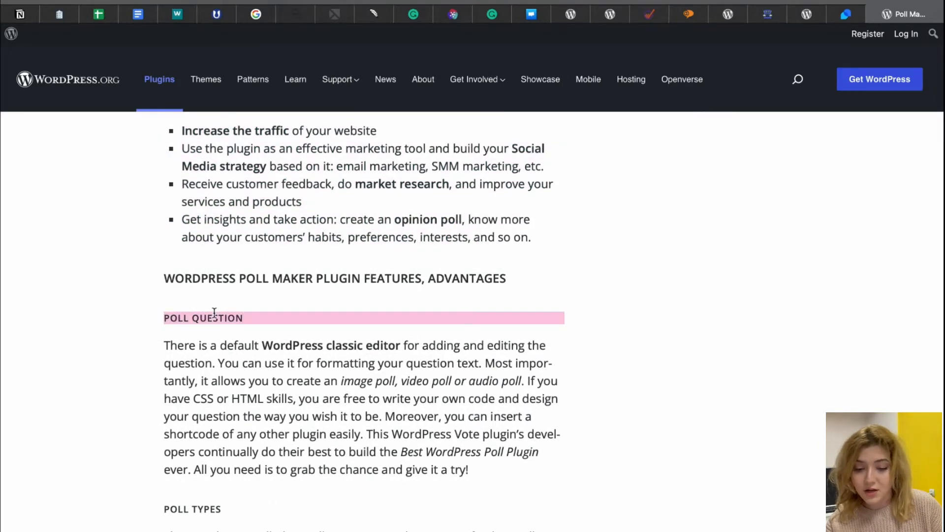
pyautogui.scroll(-3)
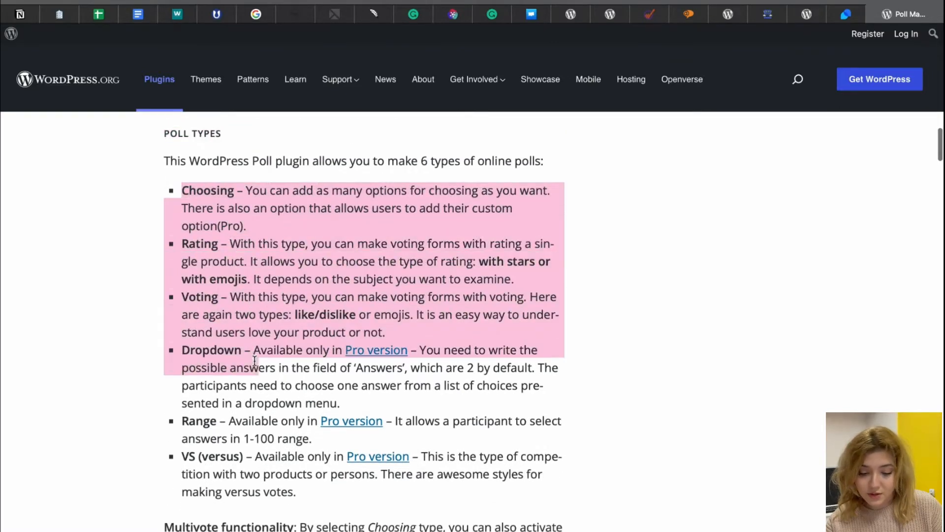
pyautogui.scroll(-3)
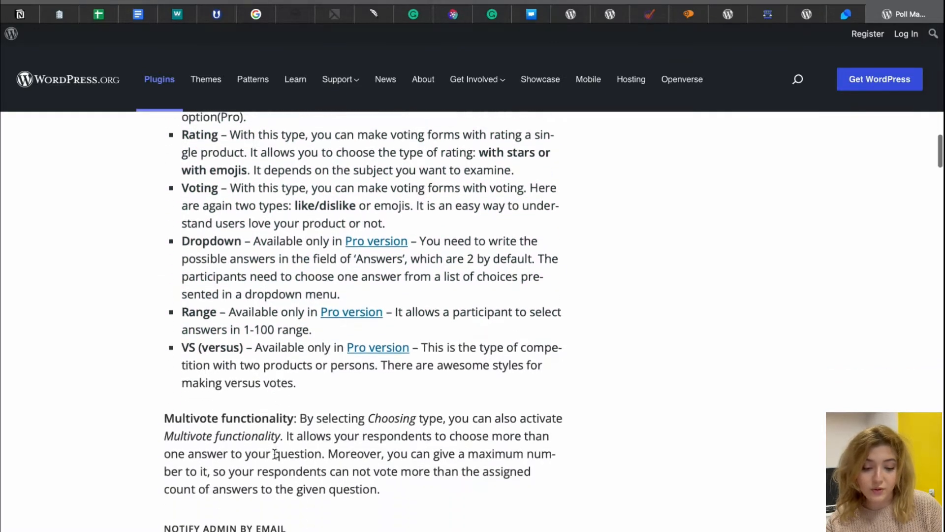
pyautogui.scroll(-3)
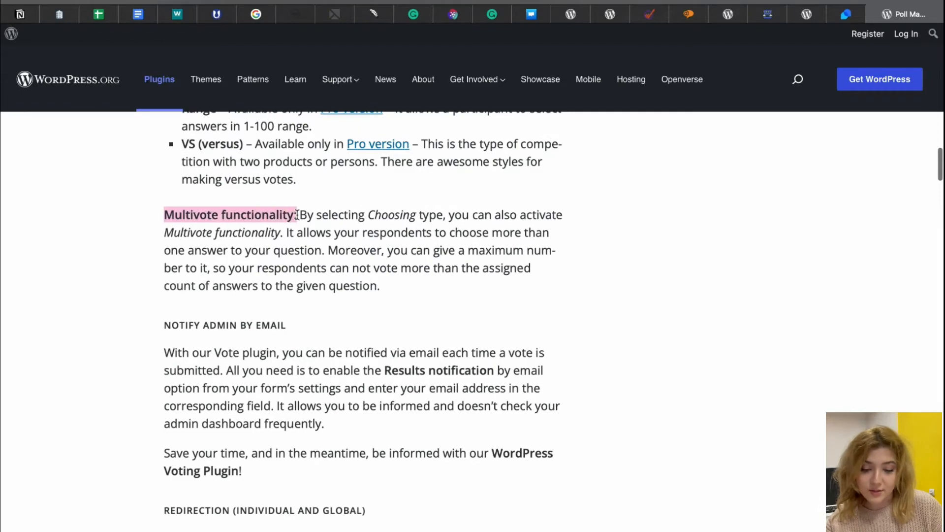
pyautogui.scroll(-3)
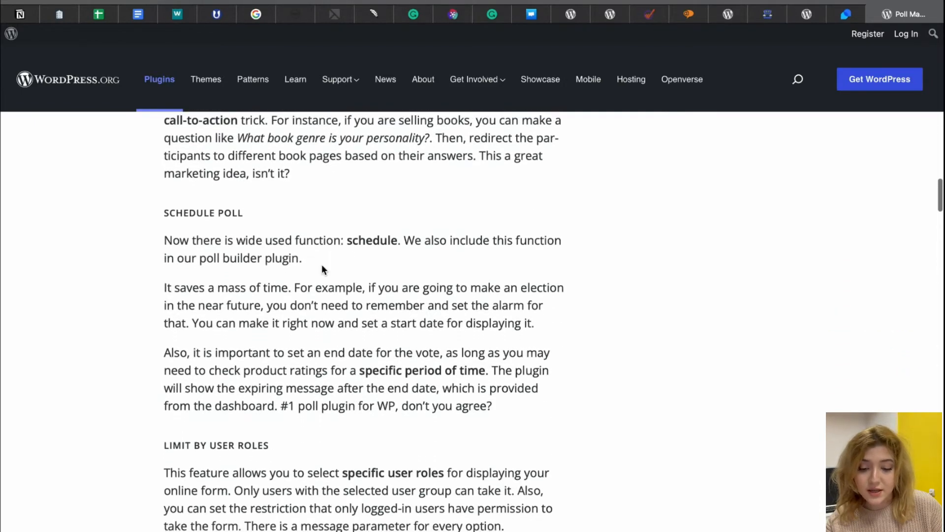
pyautogui.scroll(-3)
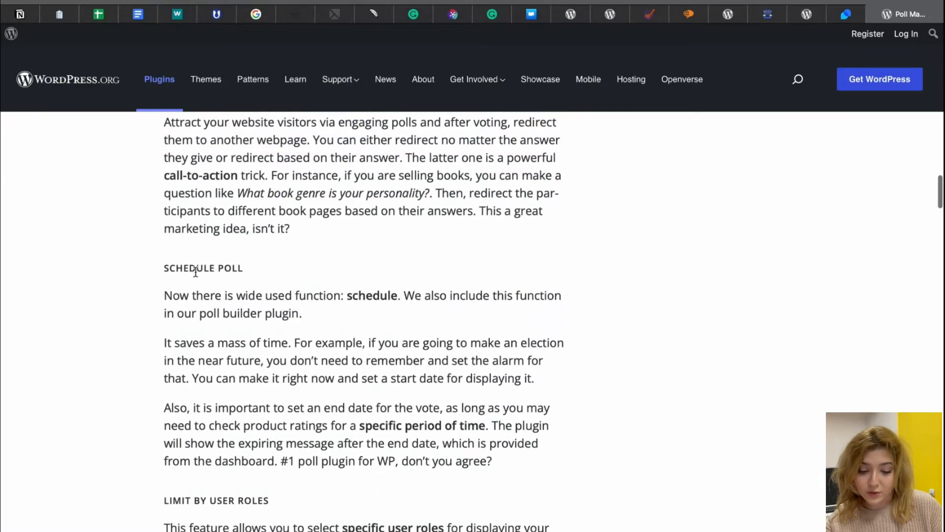
pyautogui.scroll(-3)
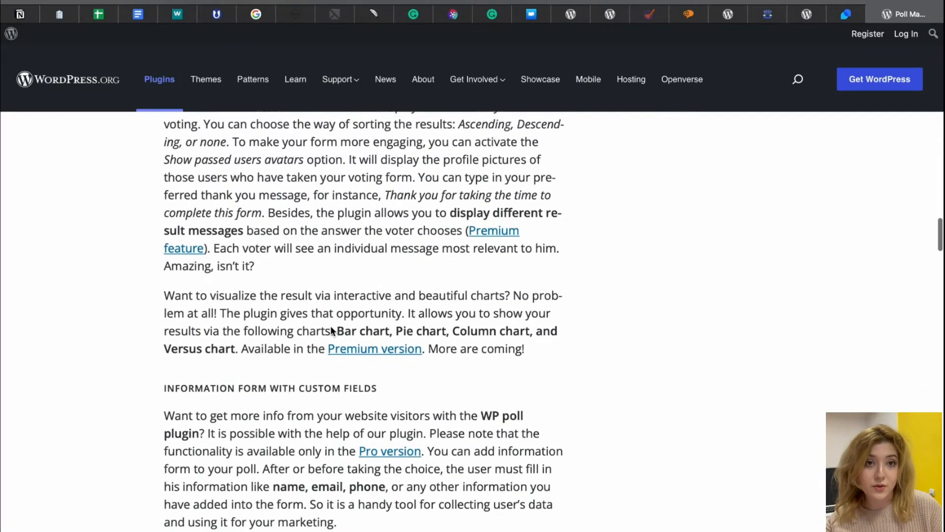
pyautogui.scroll(-3)
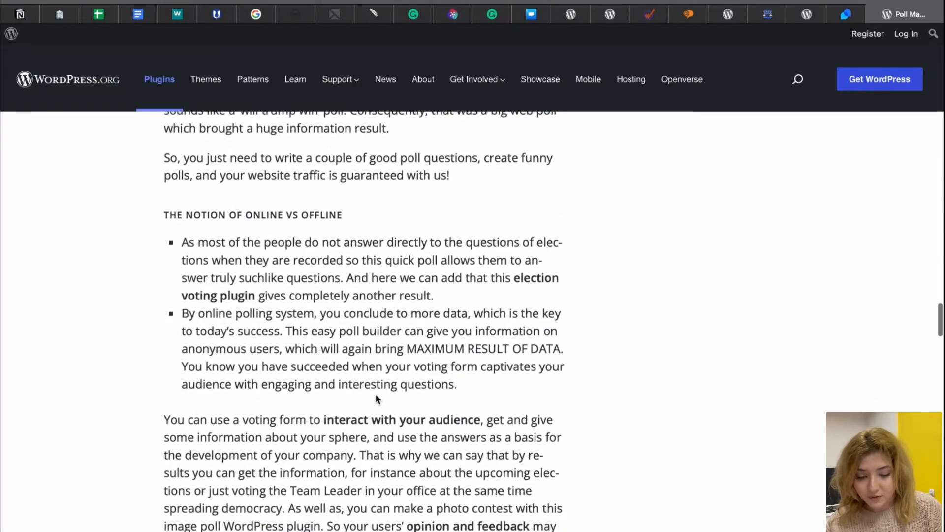
pyautogui.scroll(-3)
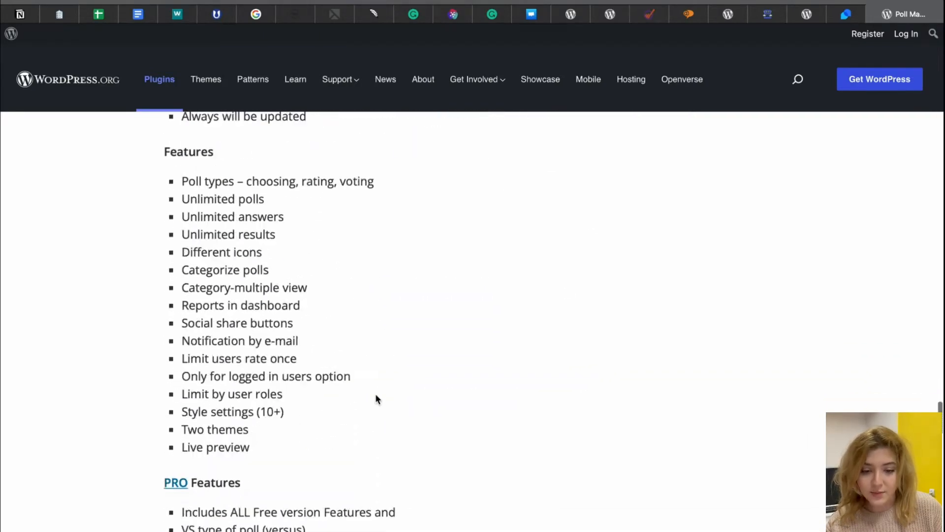
pyautogui.scroll(-3)
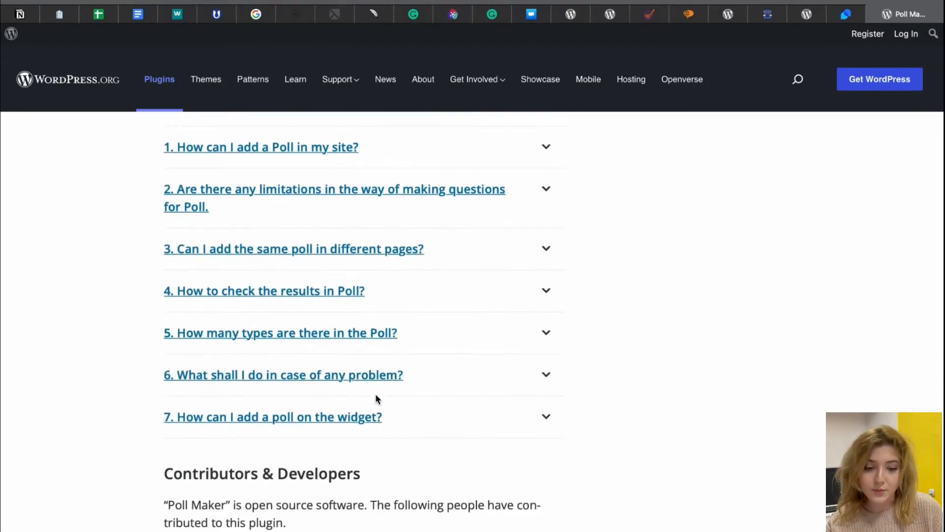
pyautogui.scroll(3)
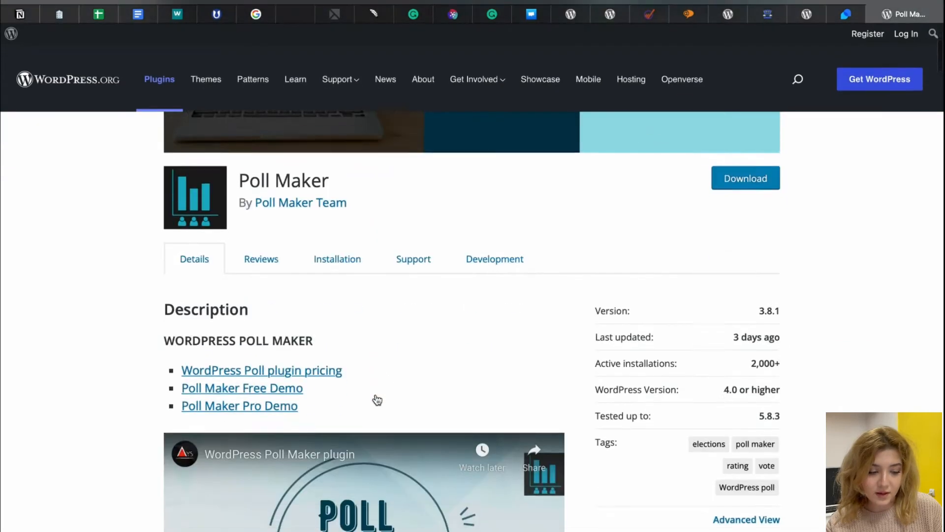
pyautogui.scroll(-3)
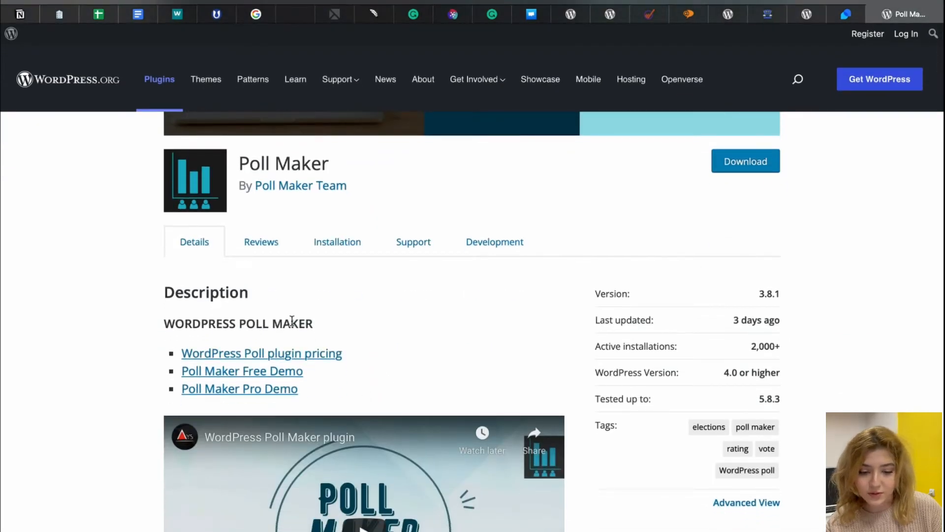
# Browse the free demo page's example polls and the feature list under each one
pyautogui.click(242, 371)
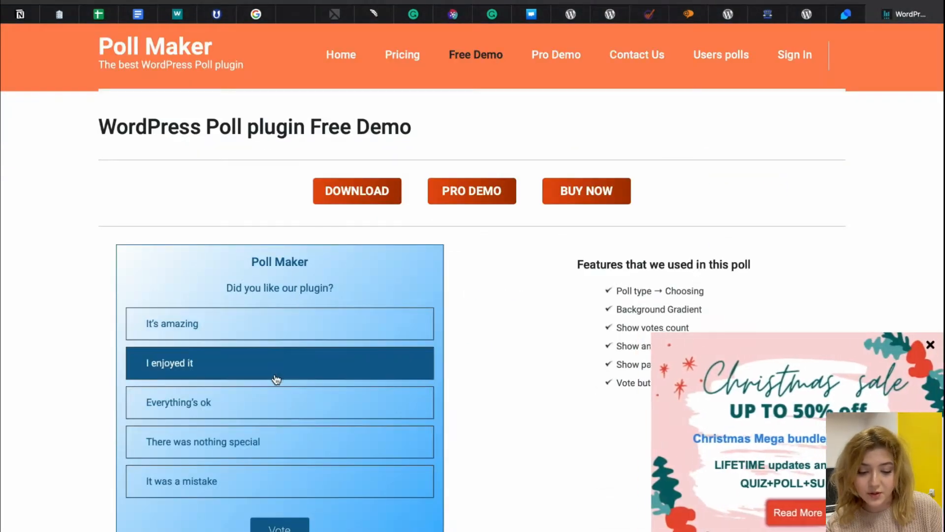
pyautogui.scroll(-3)
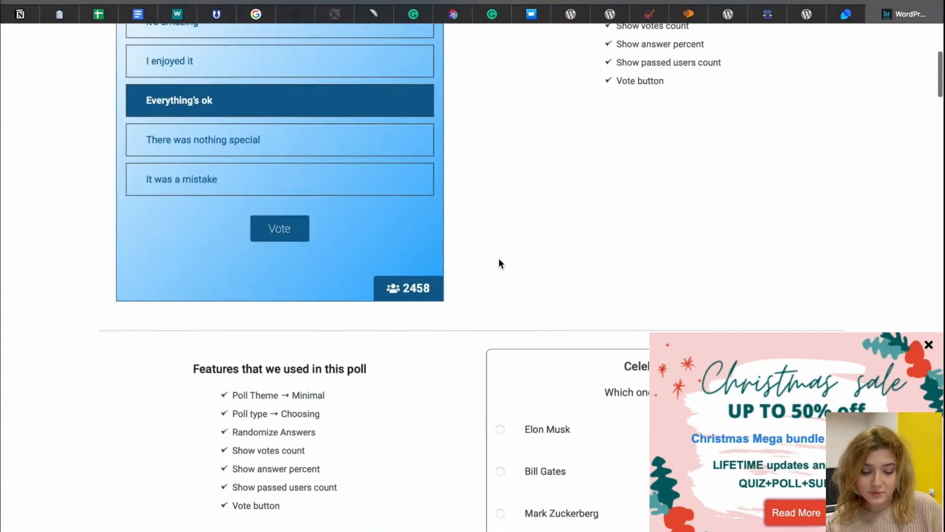
pyautogui.scroll(-3)
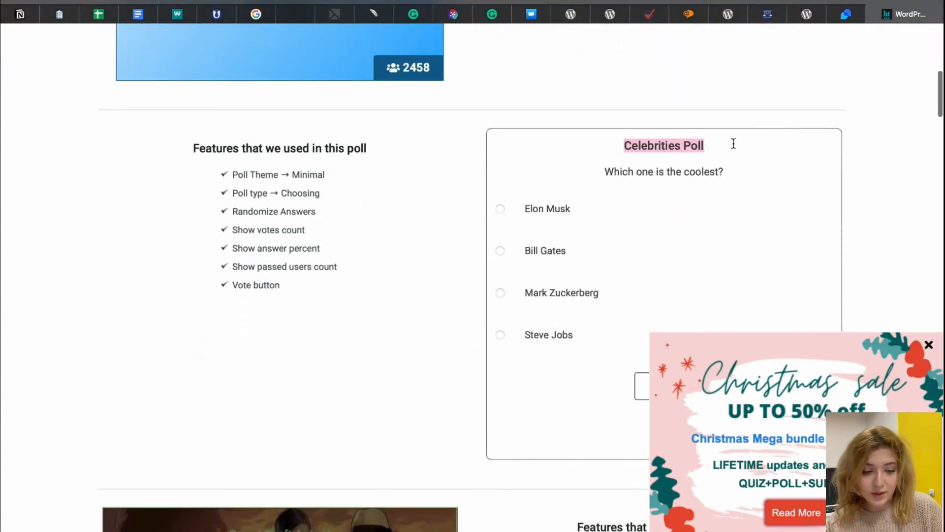
pyautogui.scroll(-3)
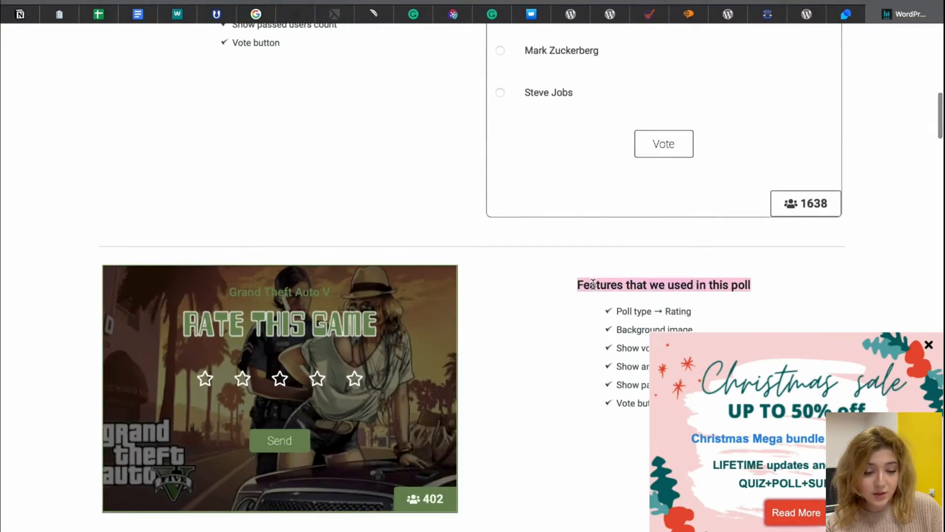
pyautogui.scroll(-3)
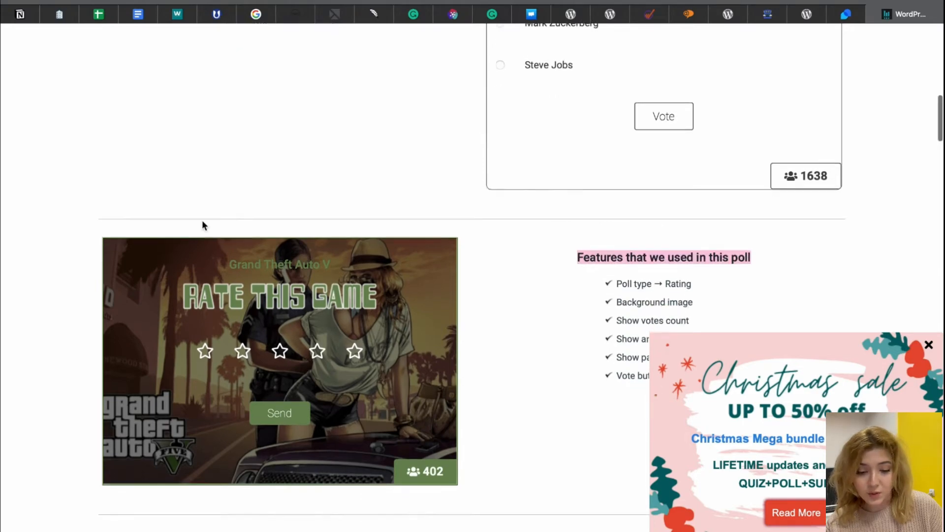
pyautogui.scroll(-3)
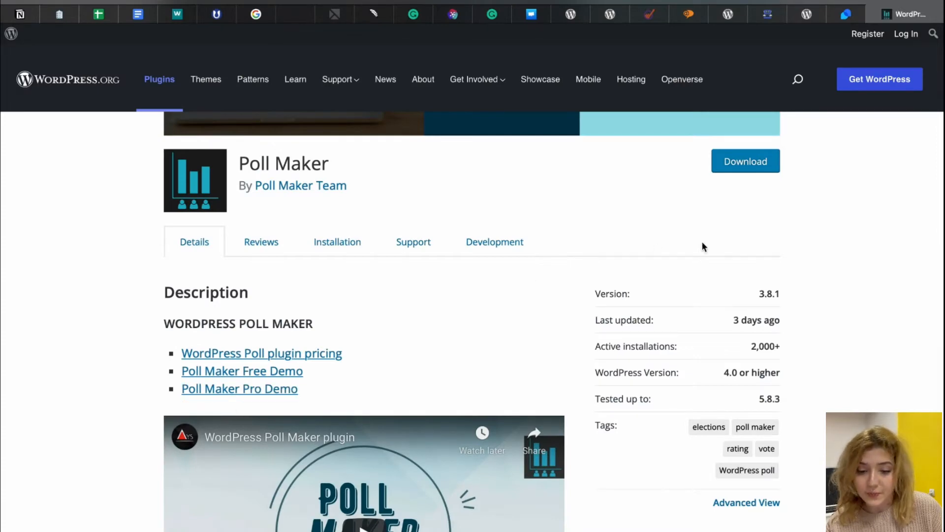
pyautogui.scroll(-3)
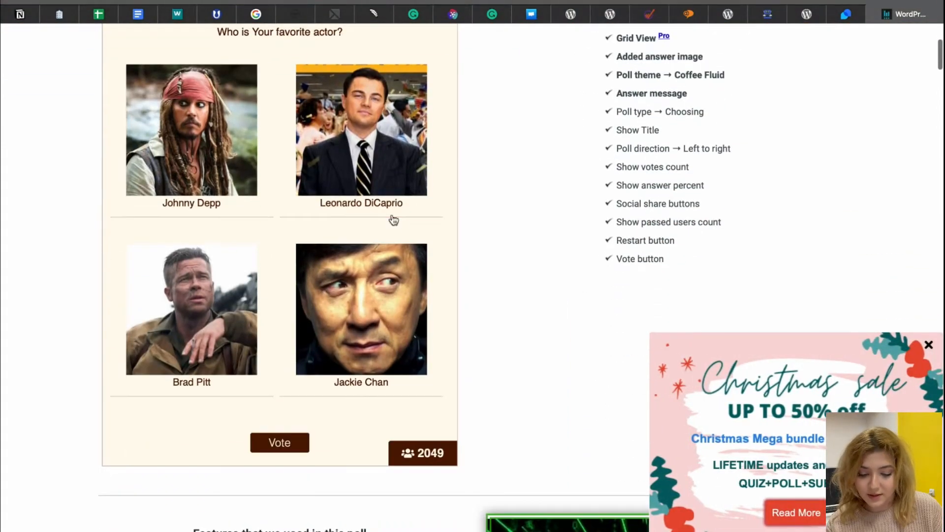
pyautogui.scroll(-3)
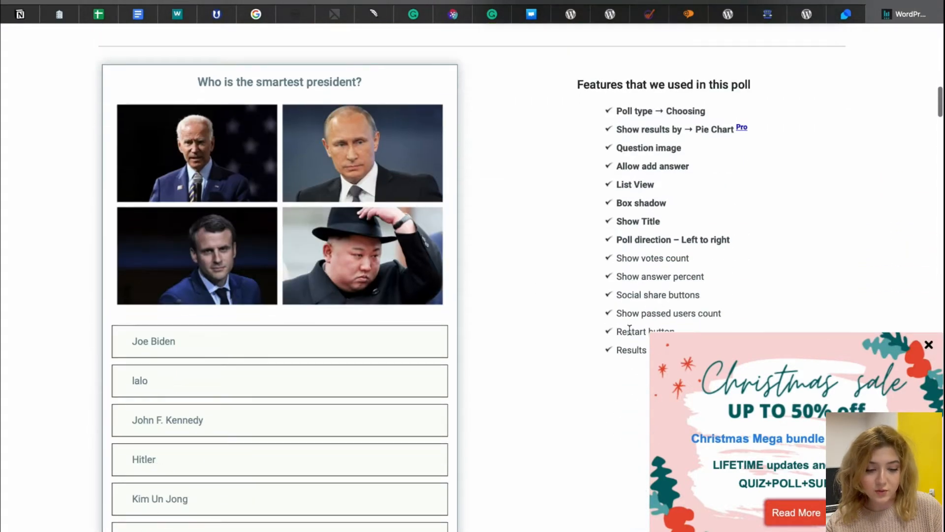
pyautogui.scroll(-3)
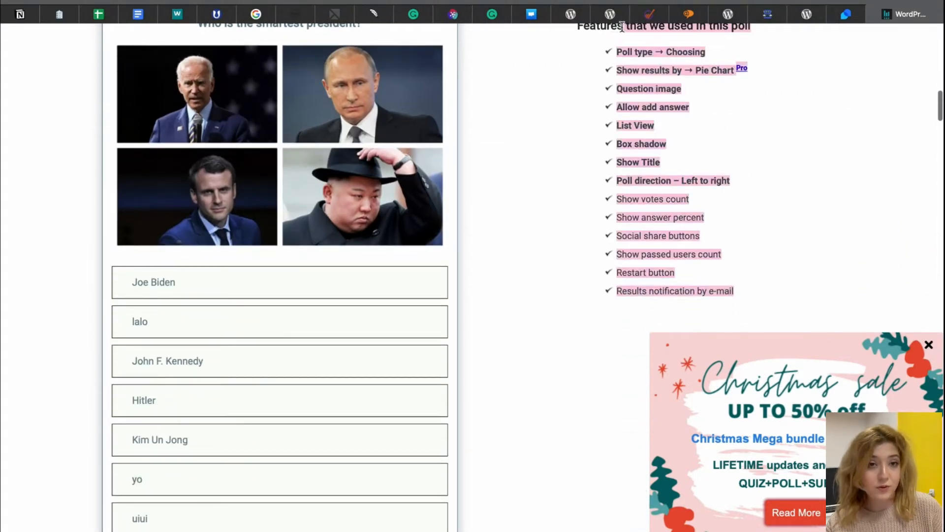
pyautogui.scroll(-3)
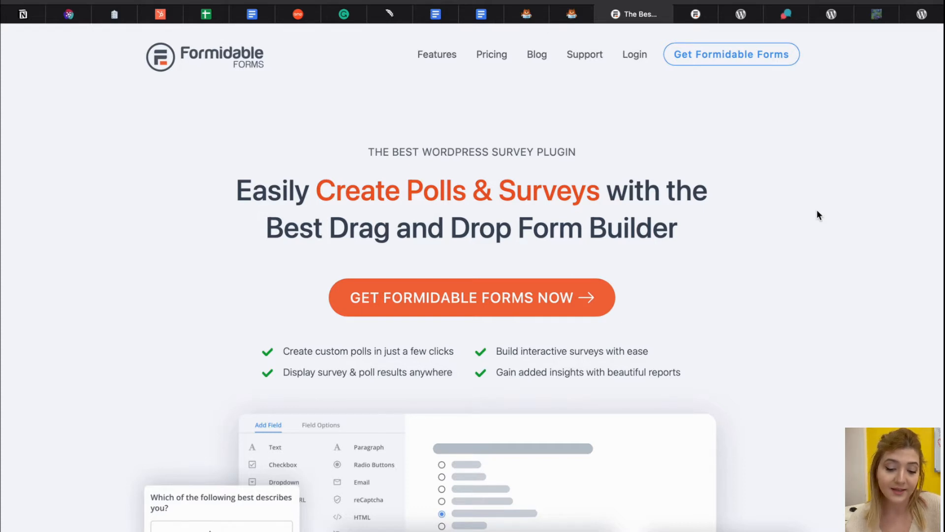
# Read through the survey plugin's feature list and close the Live Preview popup
pyautogui.scroll(-3)
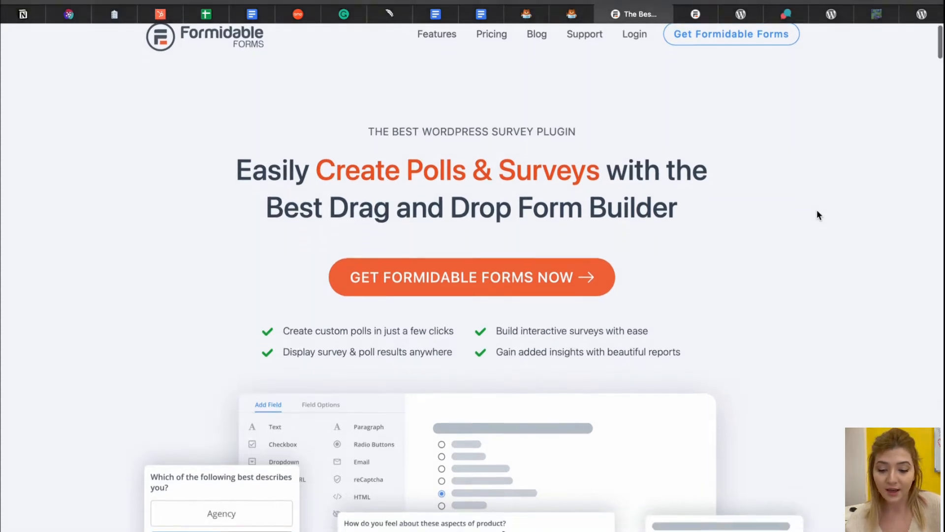
pyautogui.scroll(-3)
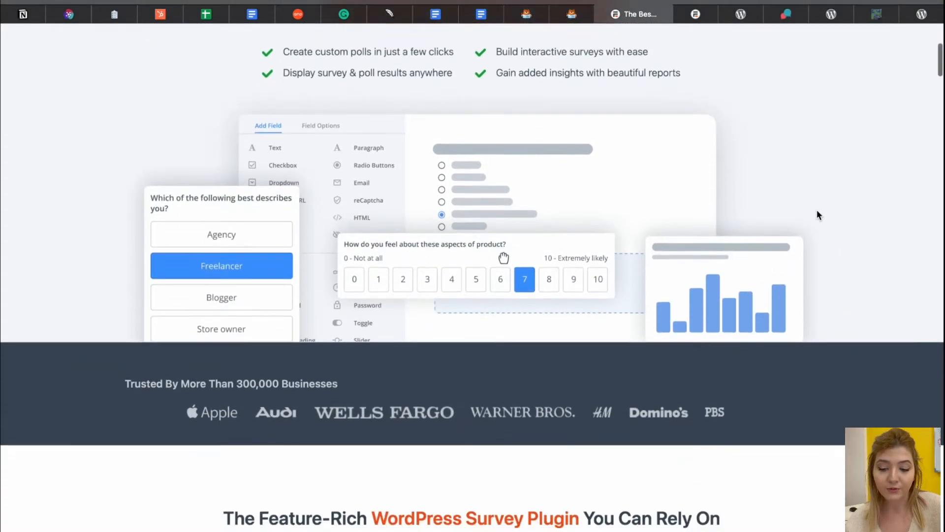
pyautogui.scroll(-3)
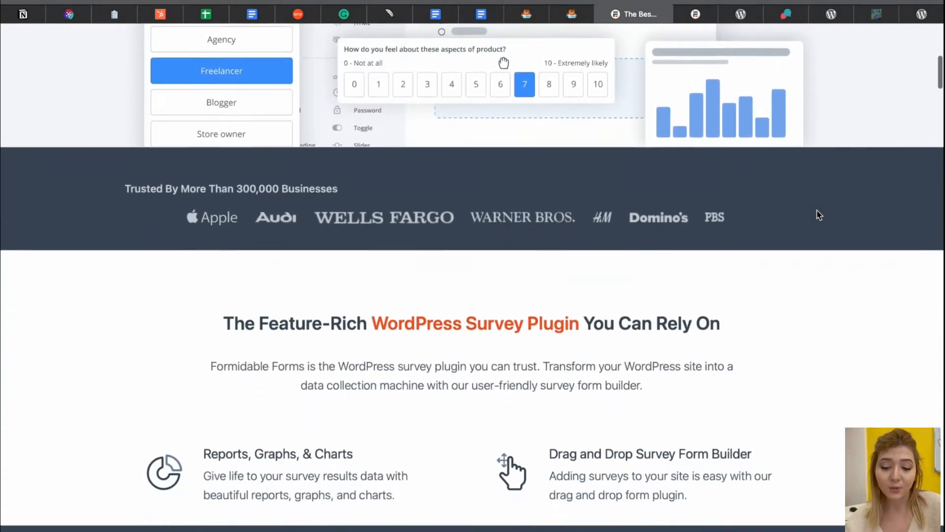
pyautogui.scroll(-3)
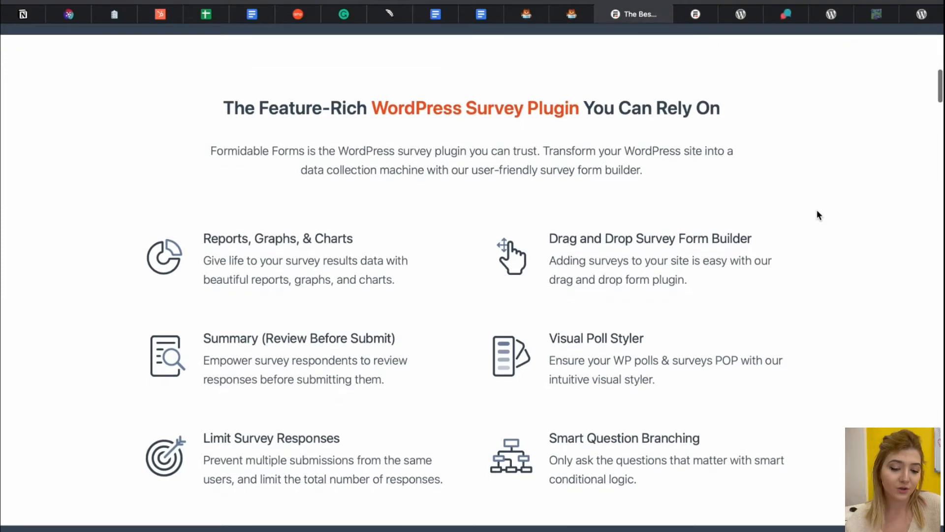
pyautogui.scroll(-3)
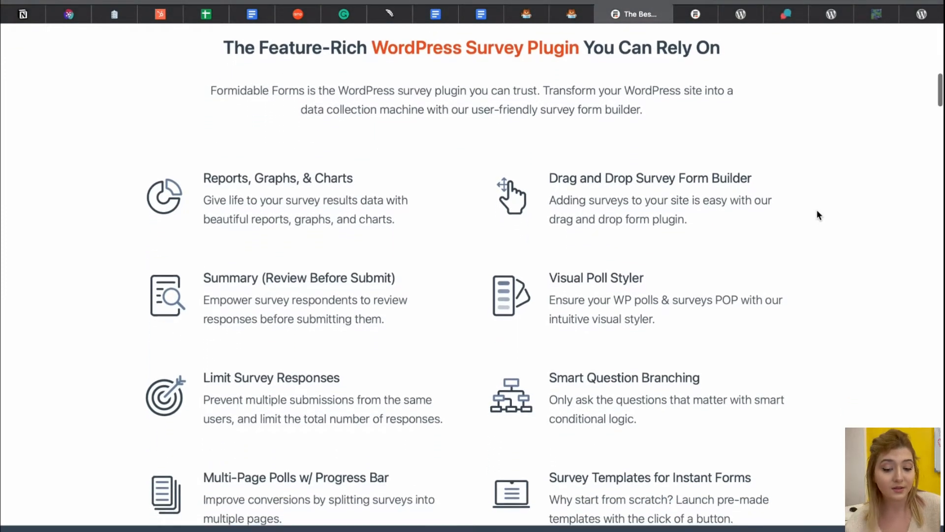
pyautogui.scroll(-3)
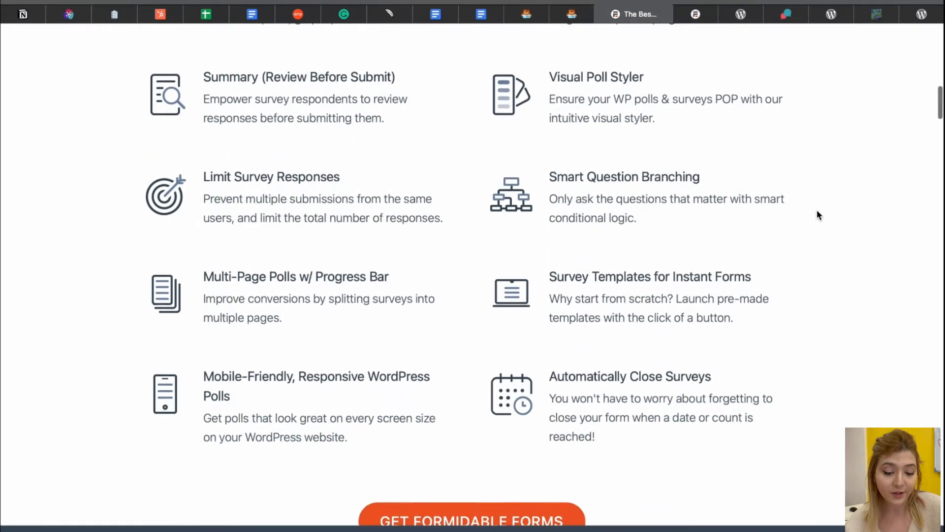
pyautogui.scroll(-3)
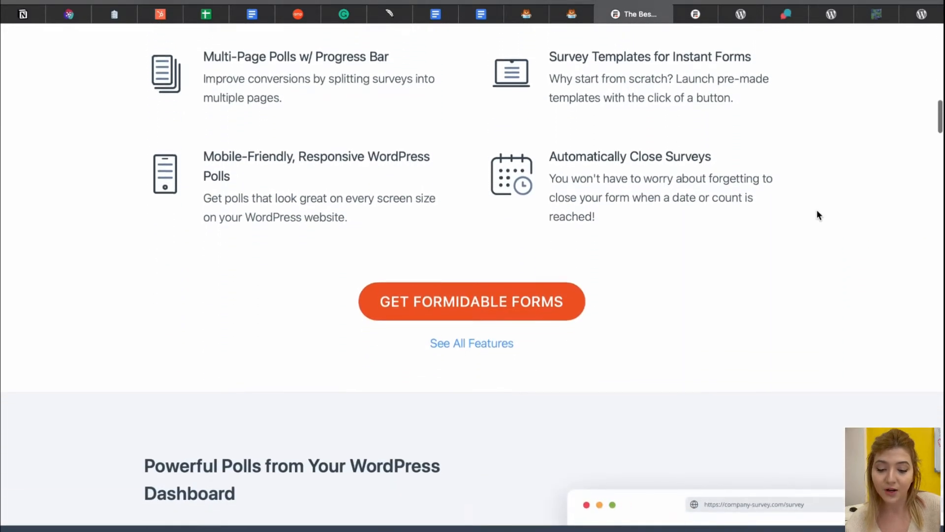
pyautogui.scroll(-3)
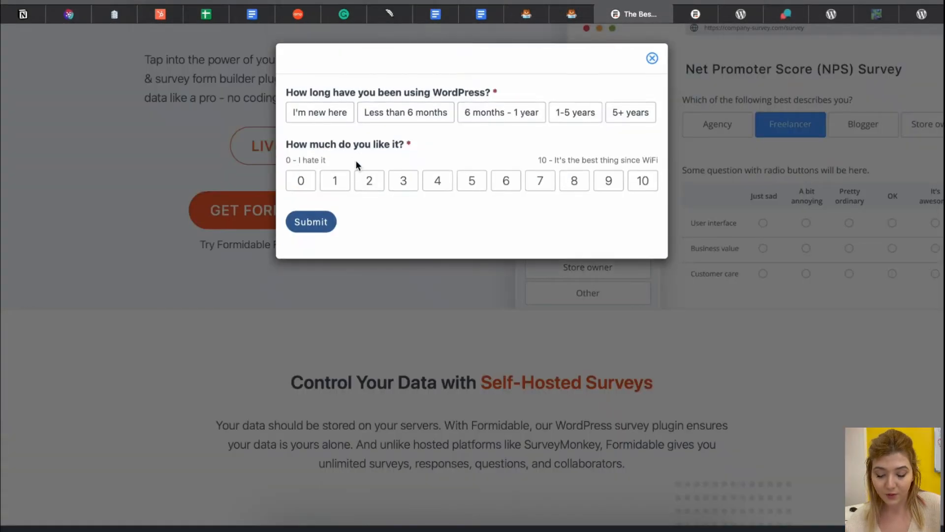
pyautogui.click(652, 58)
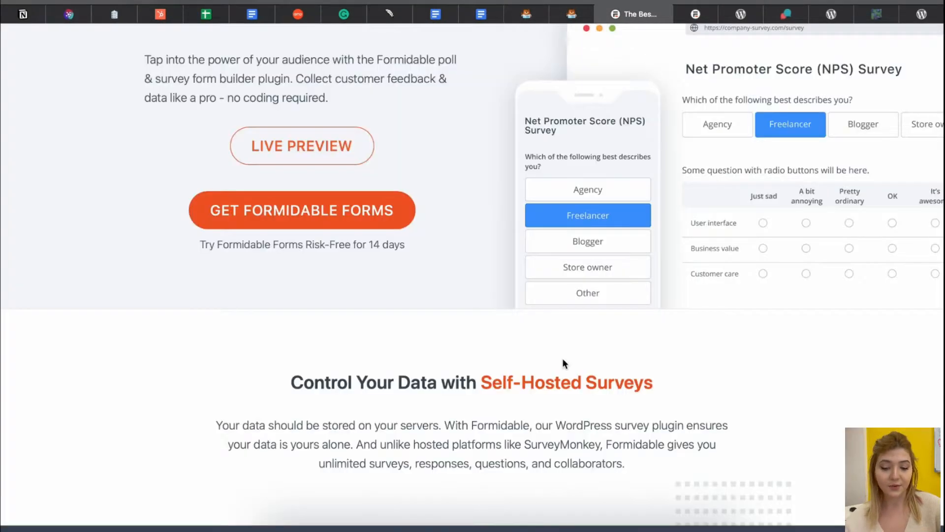
pyautogui.scroll(3)
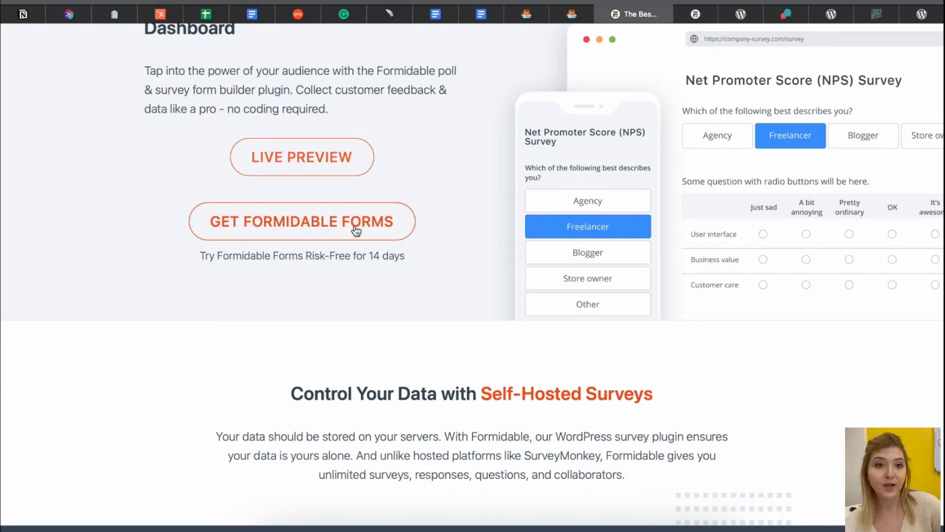
# Review the Elite, Business, Plus and Basic plan feature lists on the pricing table
pyautogui.click(301, 222)
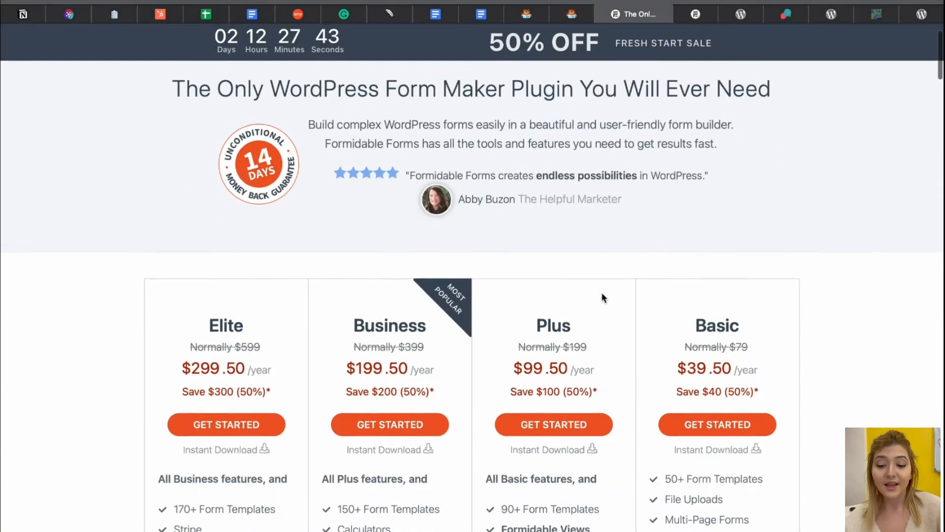
pyautogui.scroll(-3)
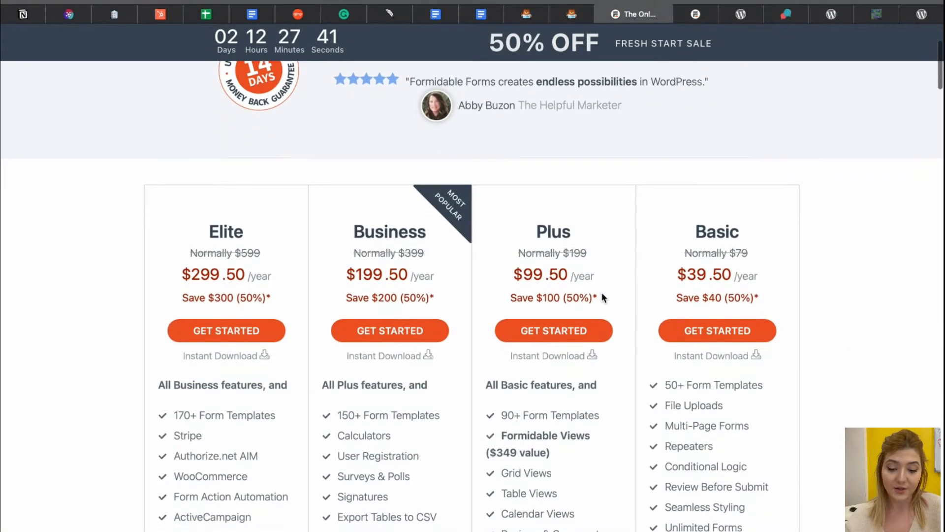
pyautogui.scroll(-3)
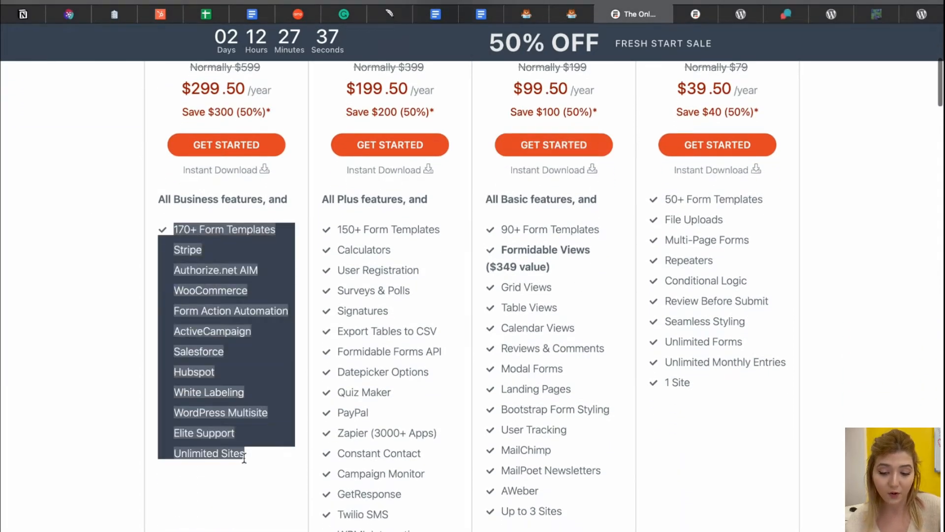
pyautogui.scroll(-3)
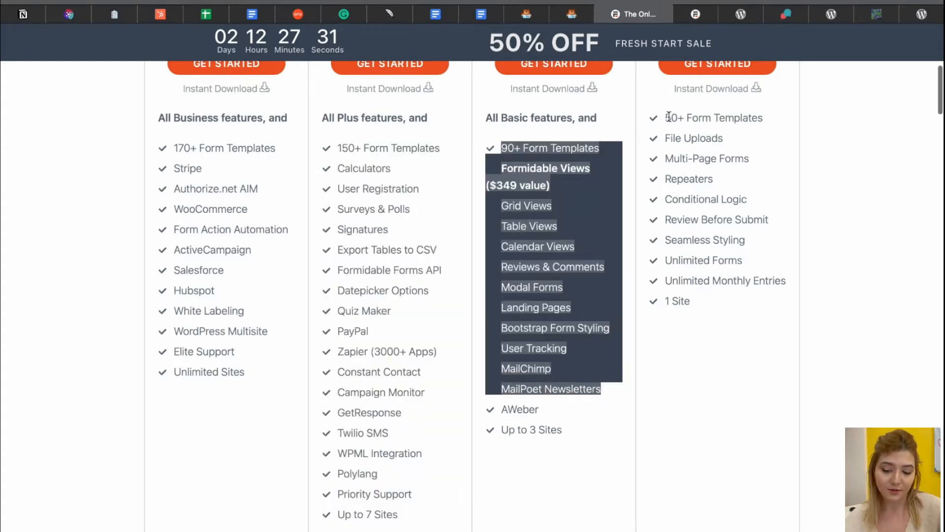
pyautogui.scroll(3)
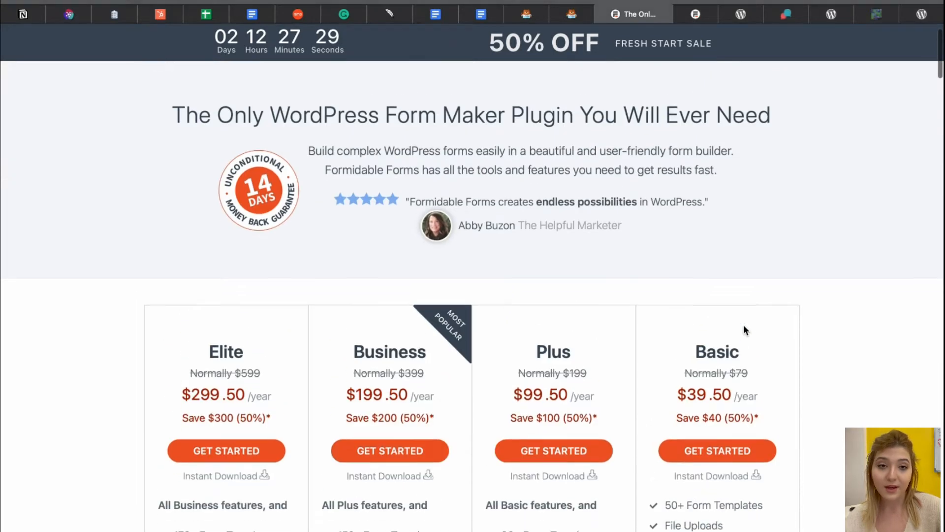
pyautogui.scroll(-3)
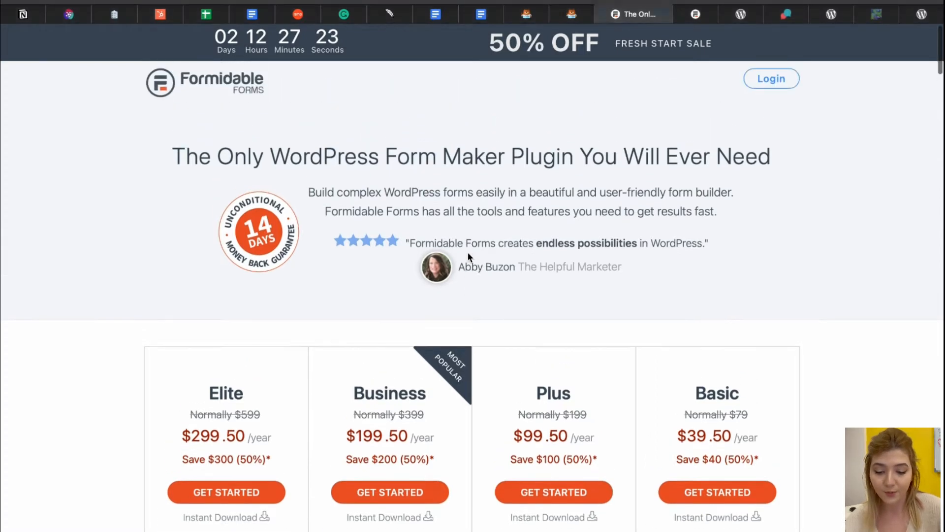
# View the Job Listings demo and go back to the demos list
pyautogui.click(679, 14)
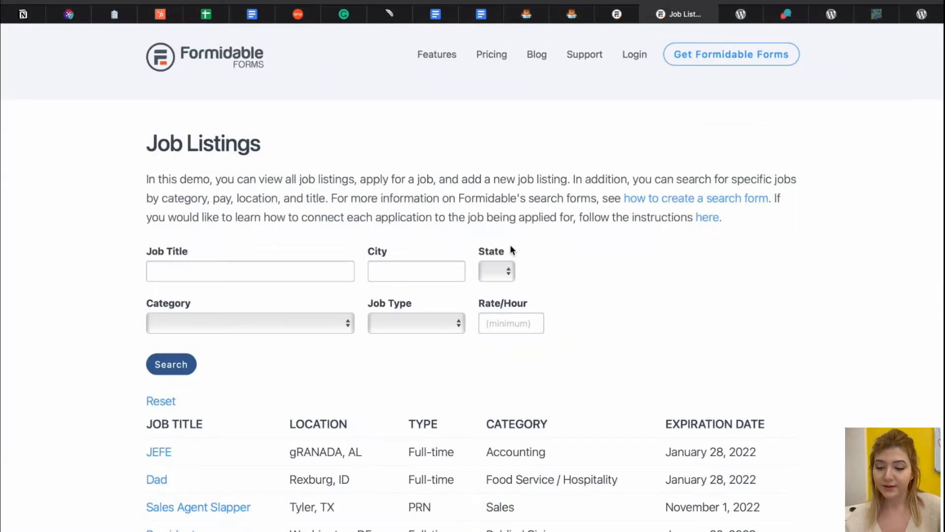
pyautogui.scroll(-3)
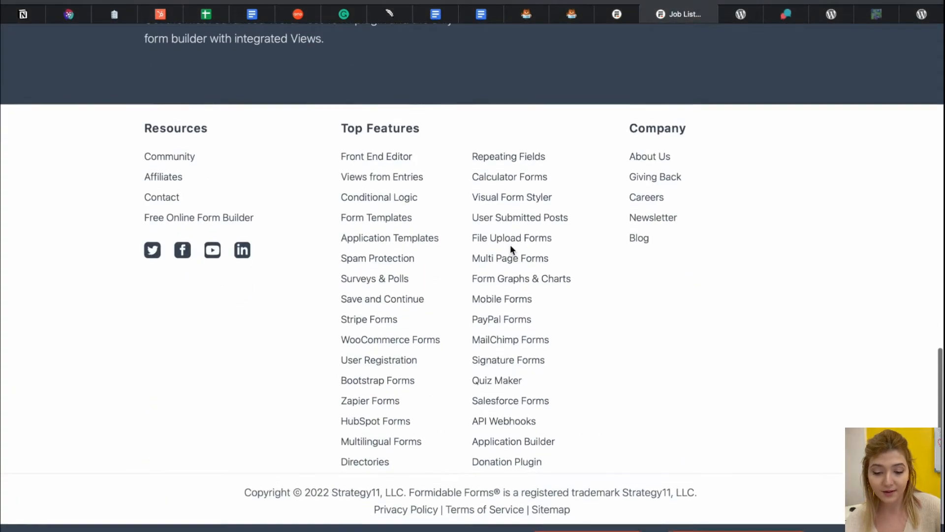
pyautogui.scroll(3)
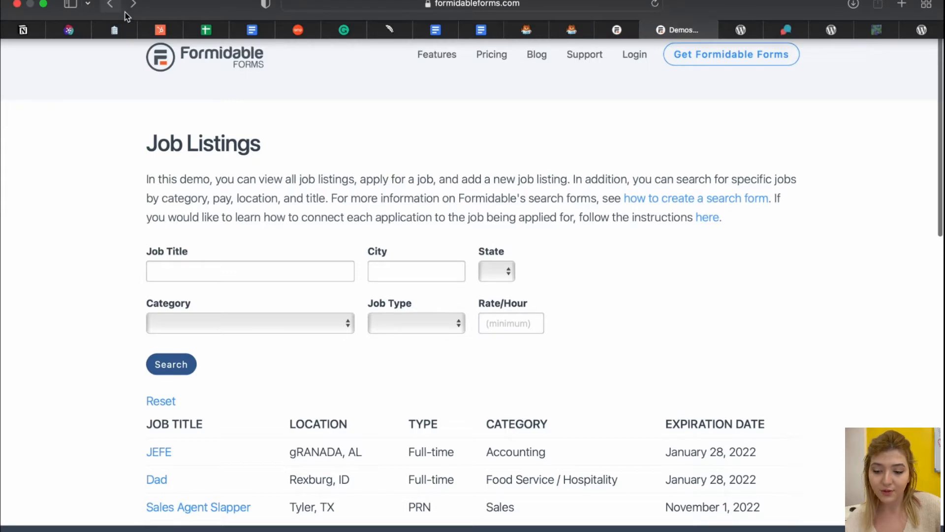
pyautogui.click(110, 5)
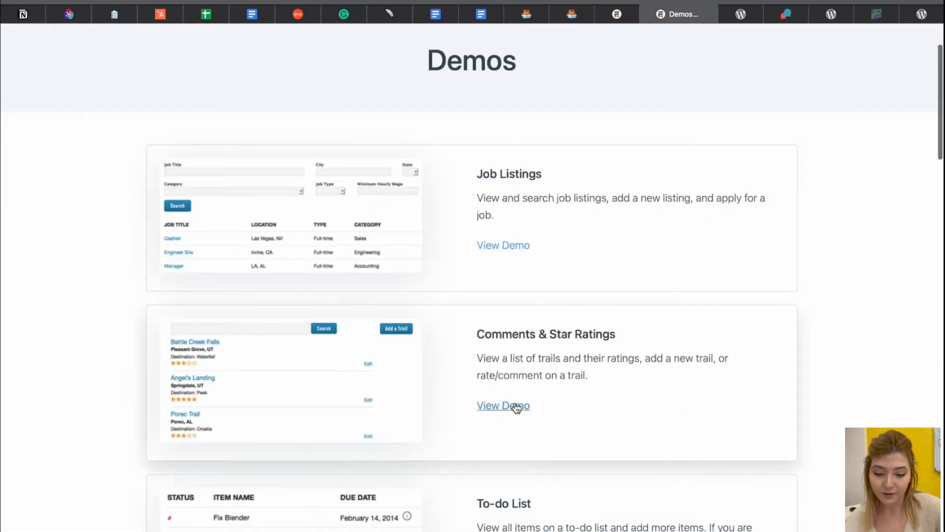
# View the Comments & Star Ratings demo and the Testering trail's details
pyautogui.click(503, 405)
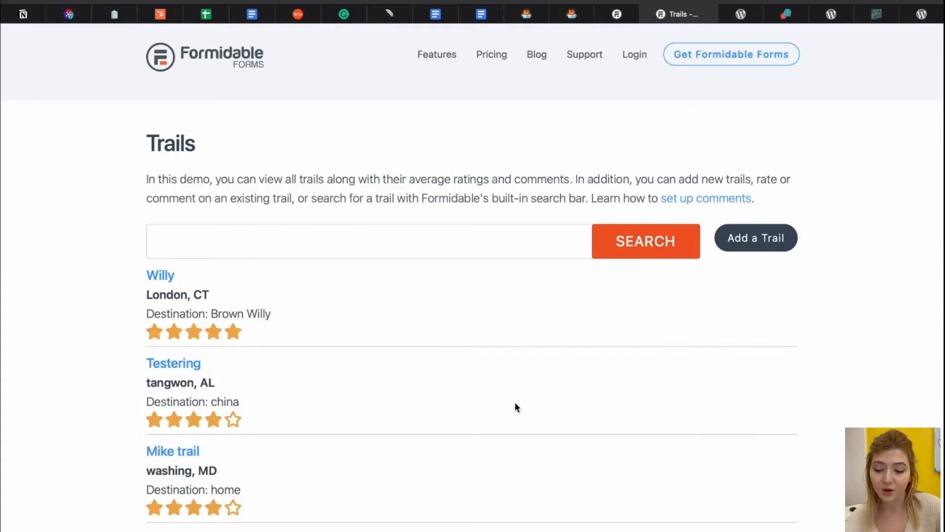
pyautogui.scroll(-3)
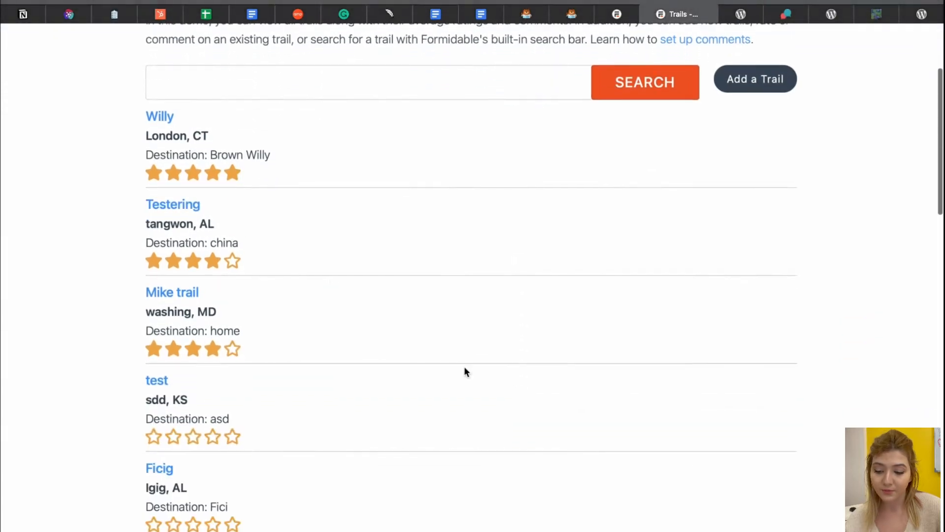
pyautogui.click(173, 203)
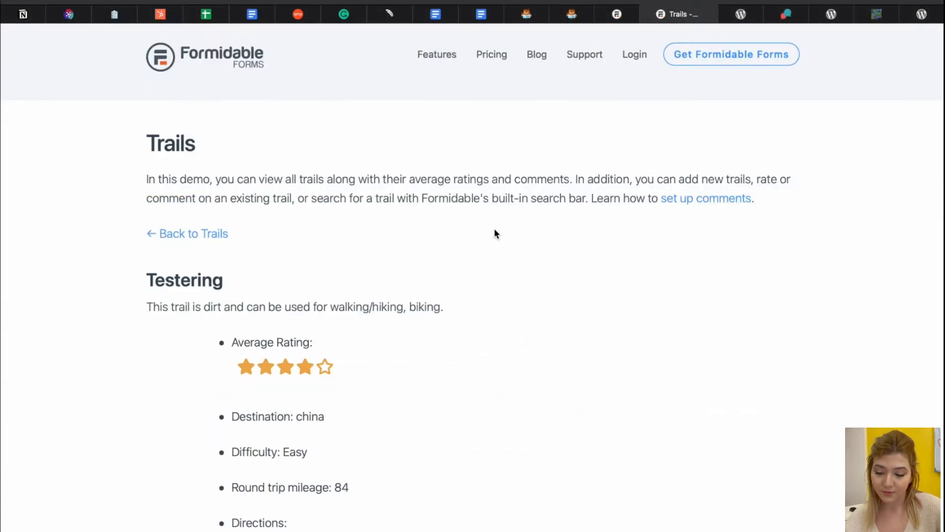
pyautogui.scroll(-3)
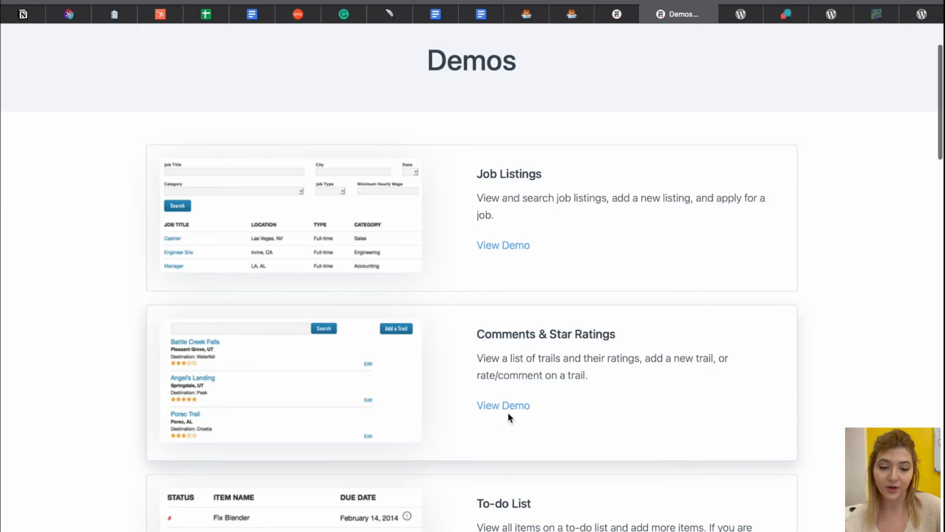
pyautogui.doubleClick(545, 333)
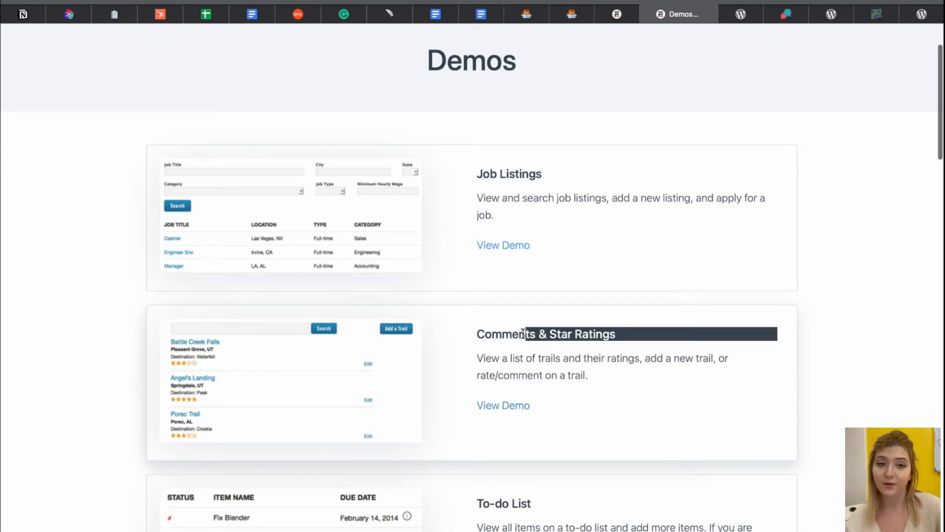
pyautogui.scroll(-3)
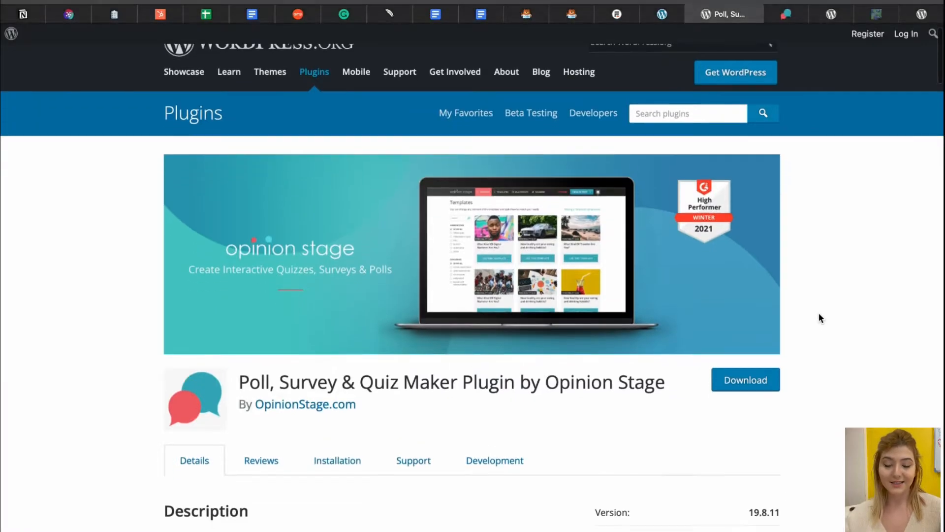
# Read the Opinion Stage plugin's description and details on its WordPress.org page
pyautogui.scroll(-3)
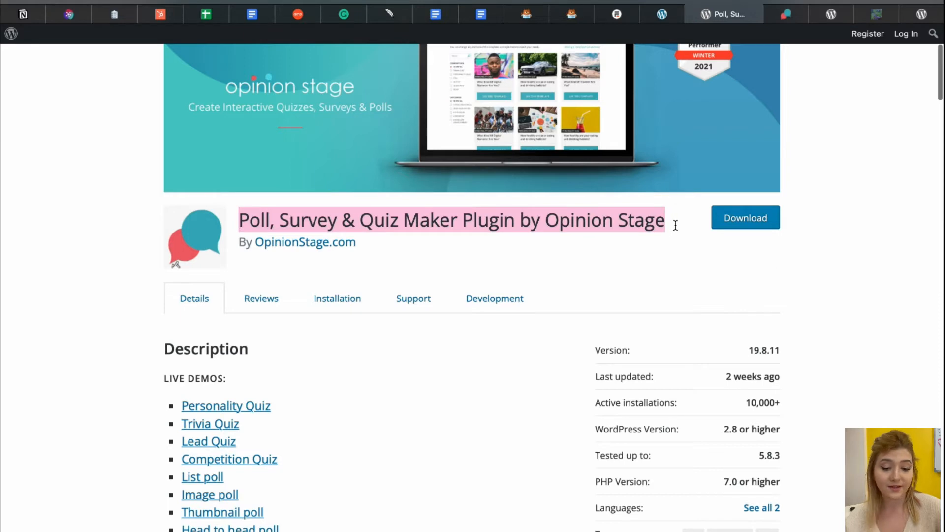
pyautogui.scroll(-3)
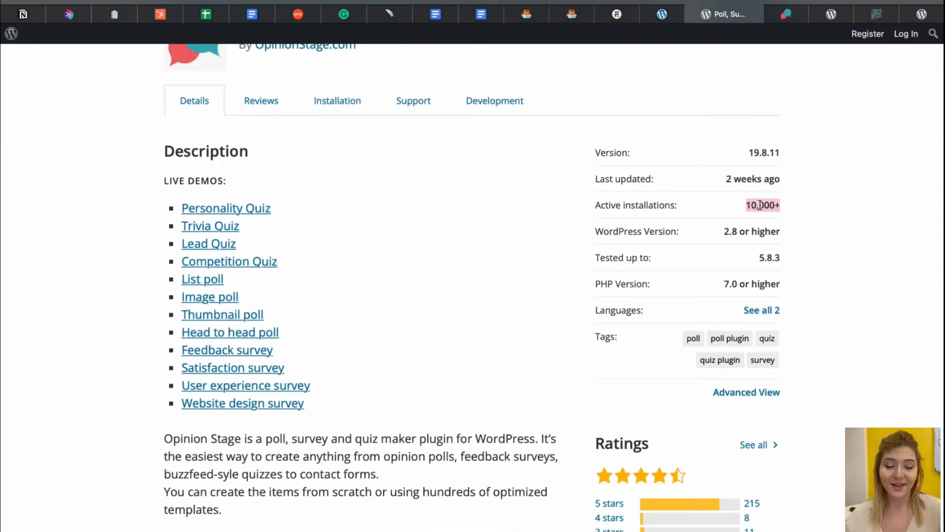
pyautogui.scroll(-3)
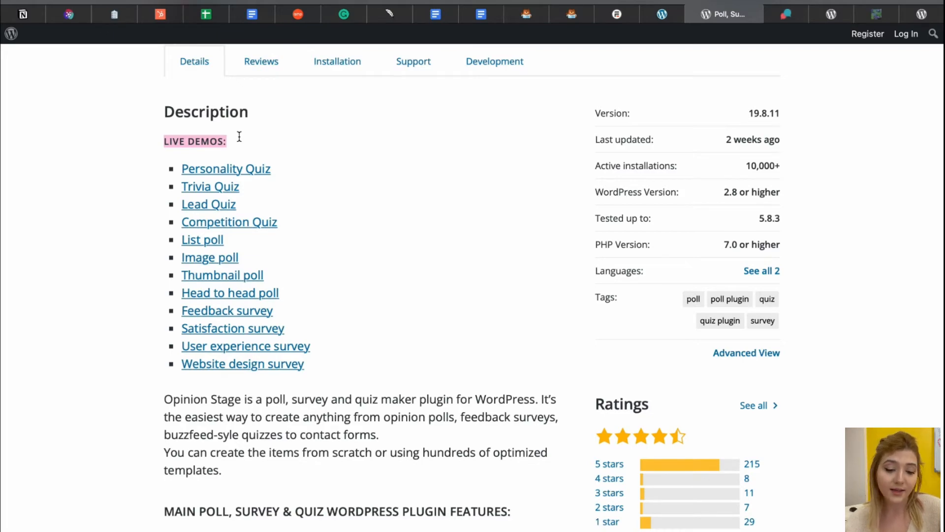
pyautogui.scroll(-3)
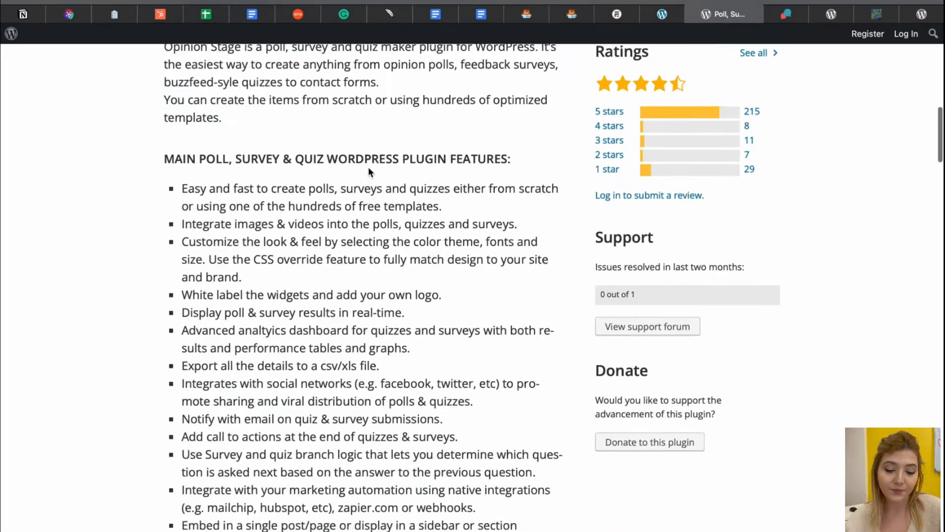
pyautogui.scroll(-3)
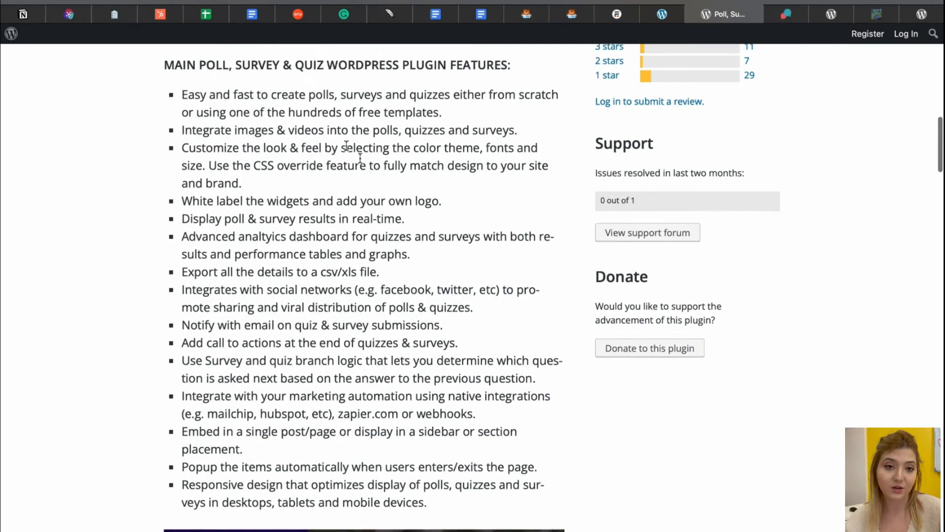
pyautogui.scroll(3)
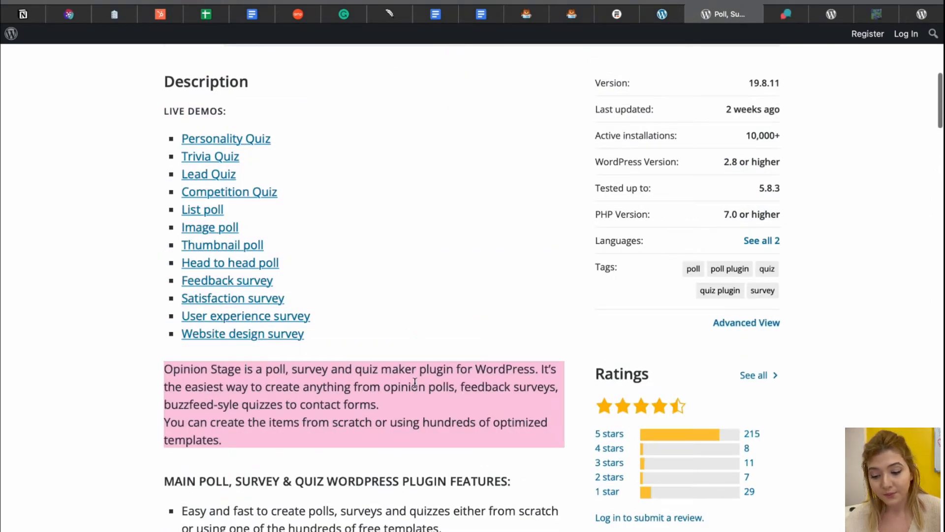
pyautogui.scroll(-3)
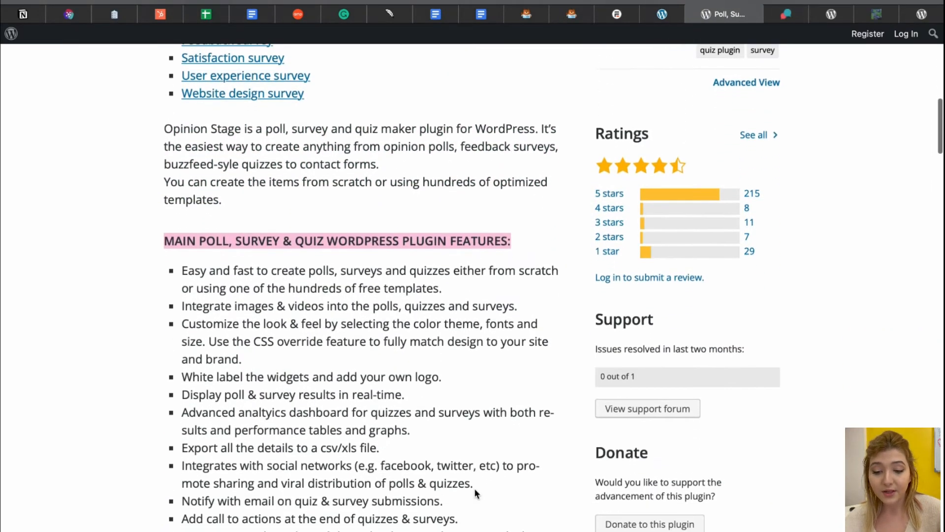
pyautogui.scroll(-3)
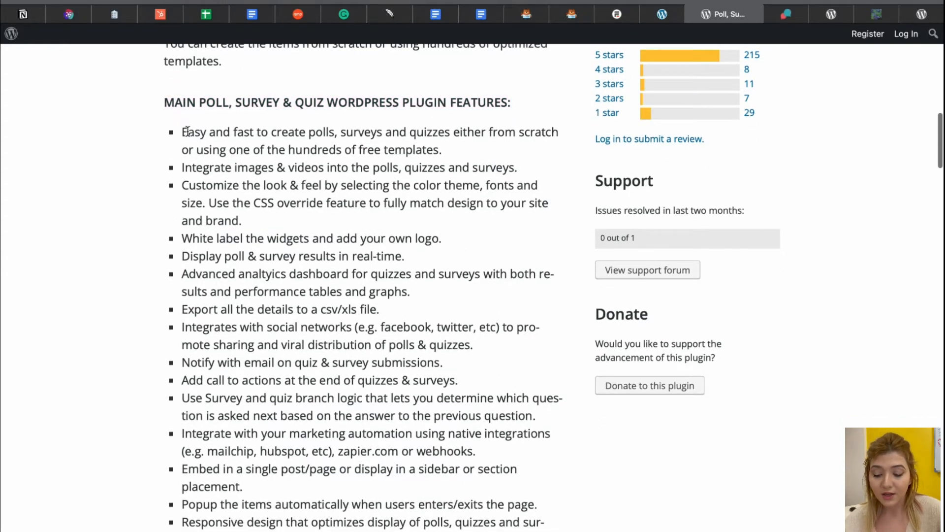
# Highlight 'Easy' and 'Responsive' in the features list and follow the Personality Quiz live demo link
pyautogui.doubleClick(193, 132)
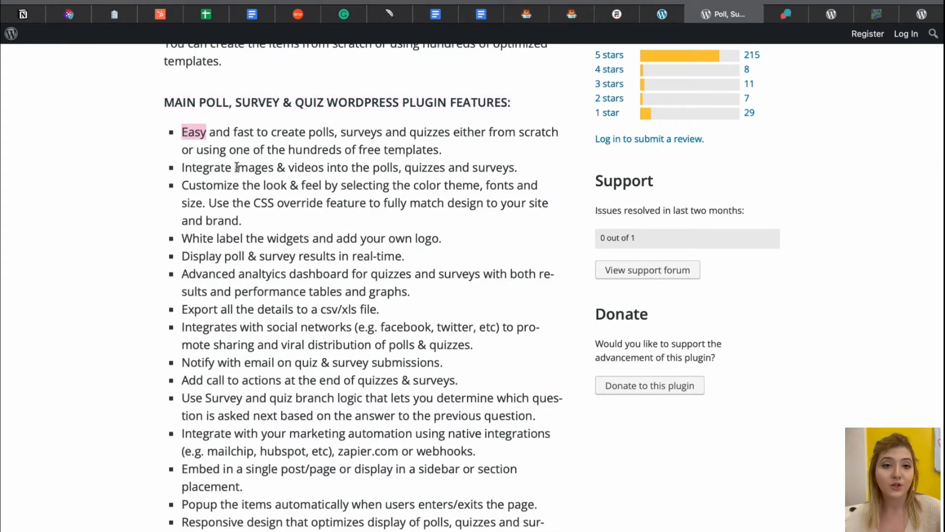
pyautogui.scroll(-3)
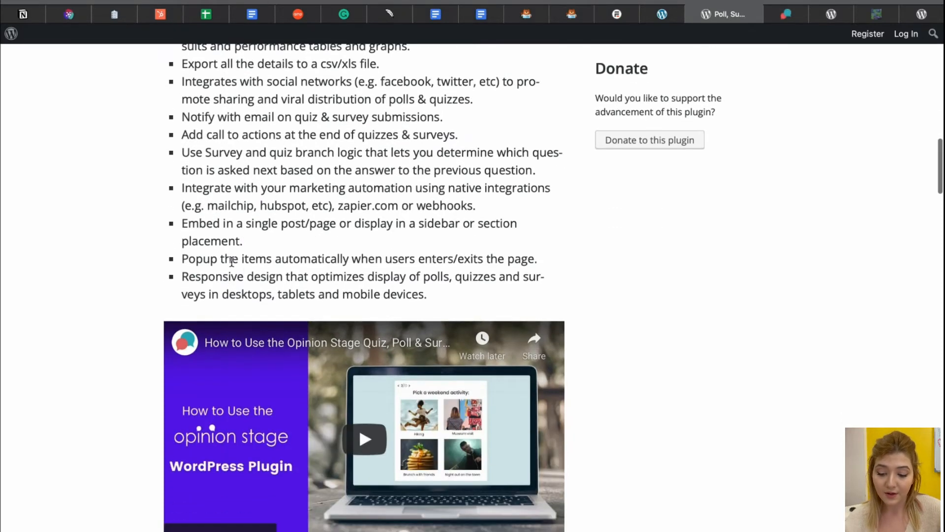
pyautogui.doubleClick(213, 276)
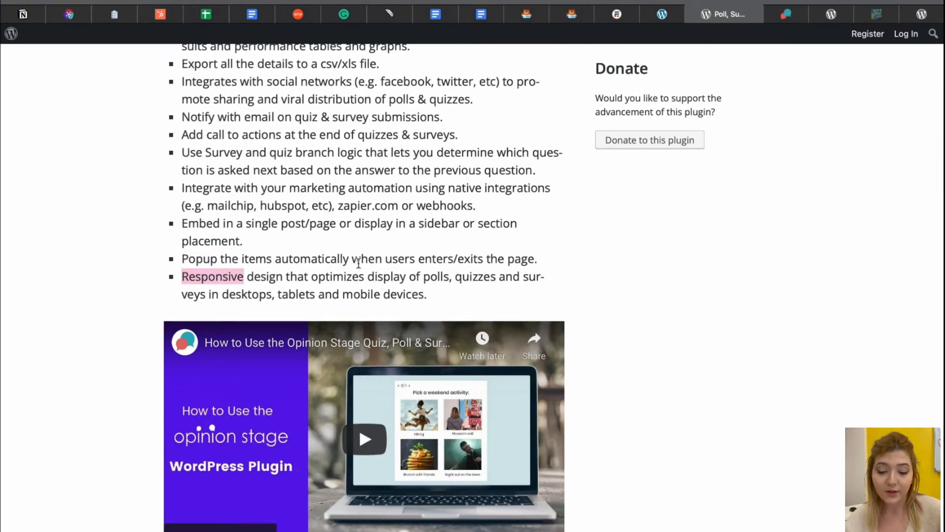
pyautogui.scroll(-3)
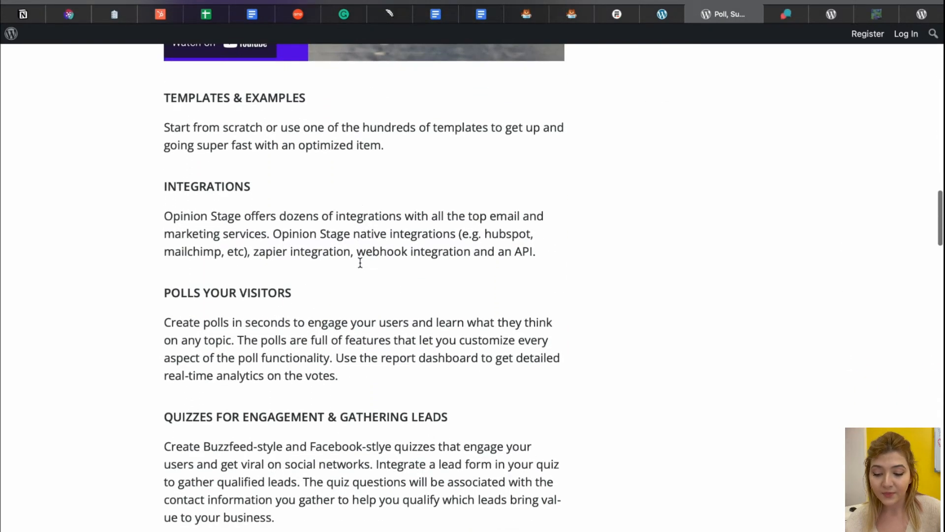
pyautogui.scroll(-3)
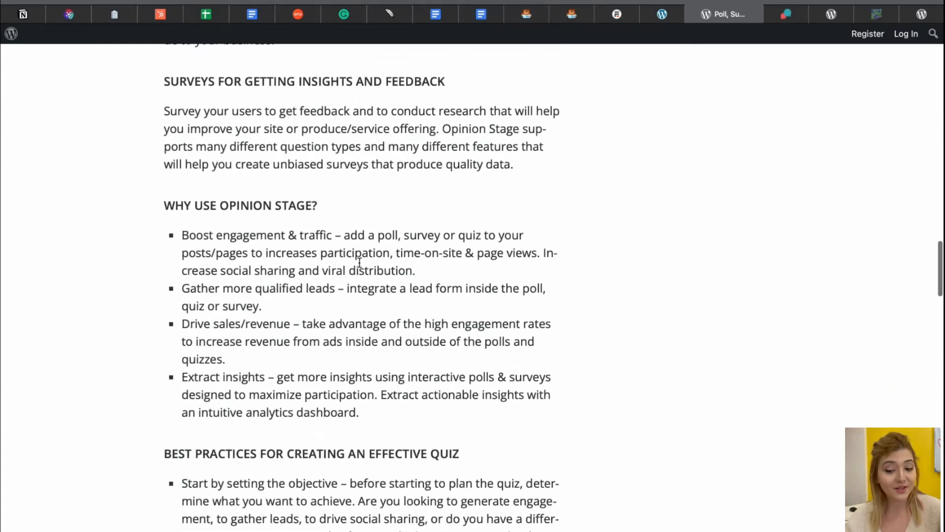
pyautogui.scroll(-3)
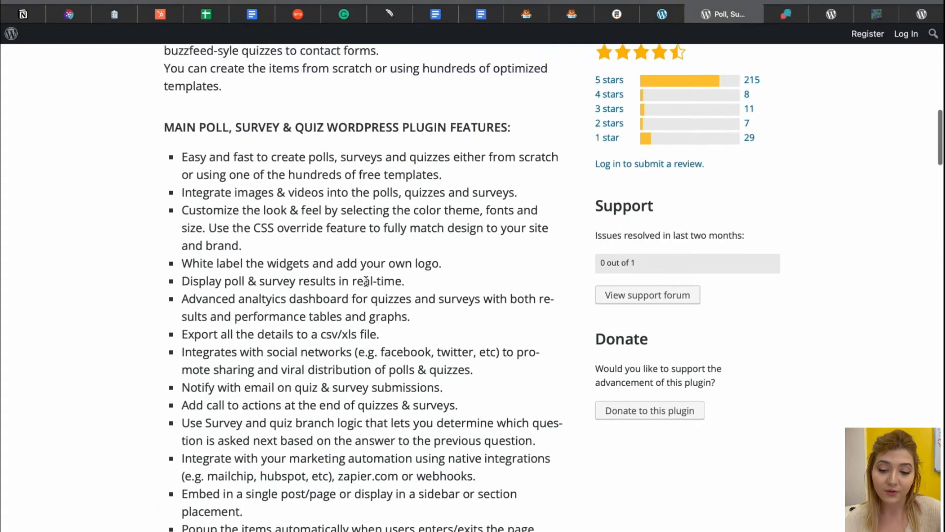
pyautogui.scroll(3)
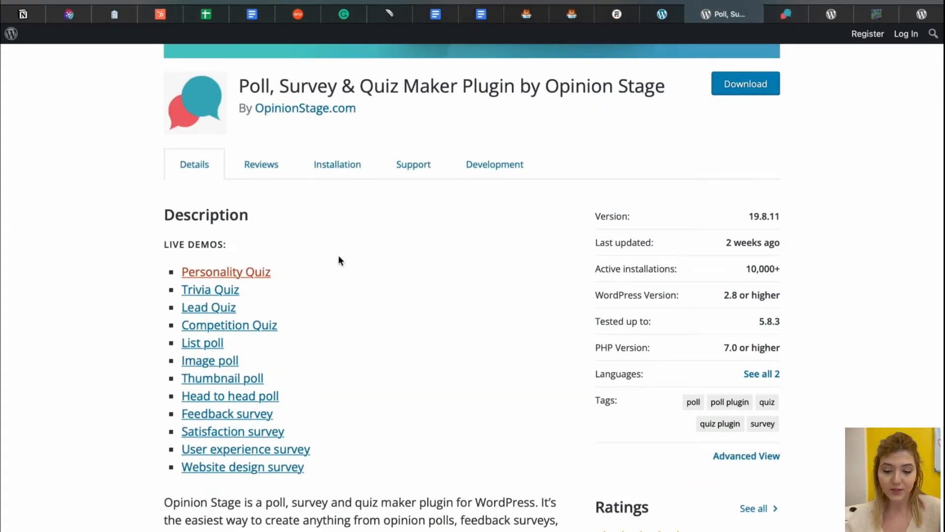
pyautogui.click(225, 272)
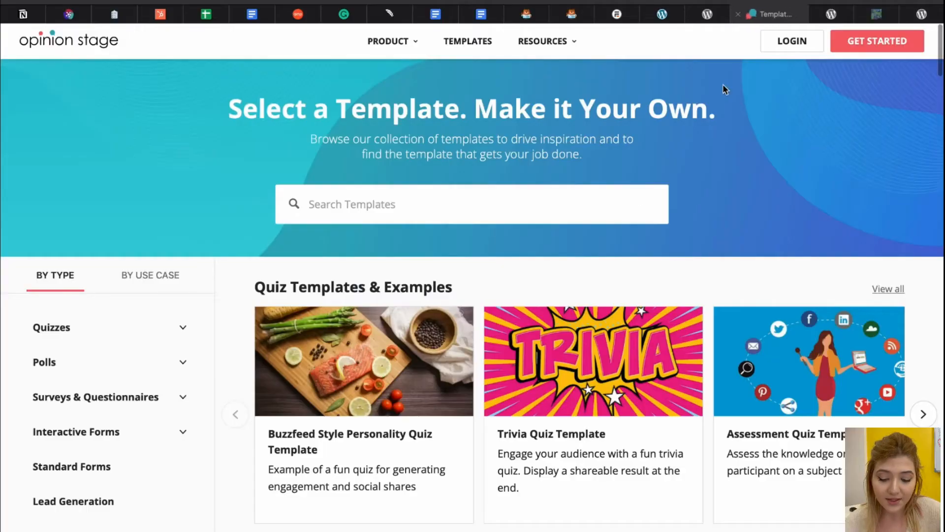
# Browse the templates gallery and look at a list poll template
pyautogui.scroll(-3)
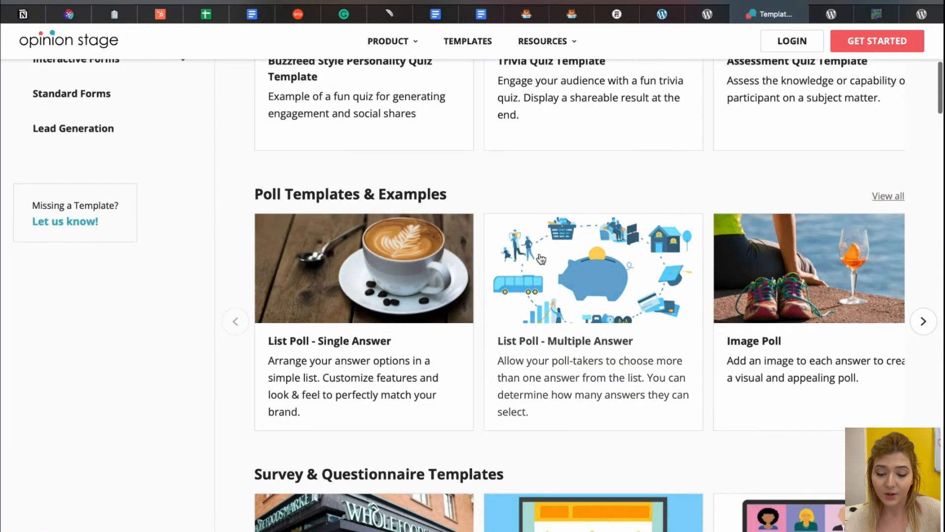
pyautogui.click(363, 268)
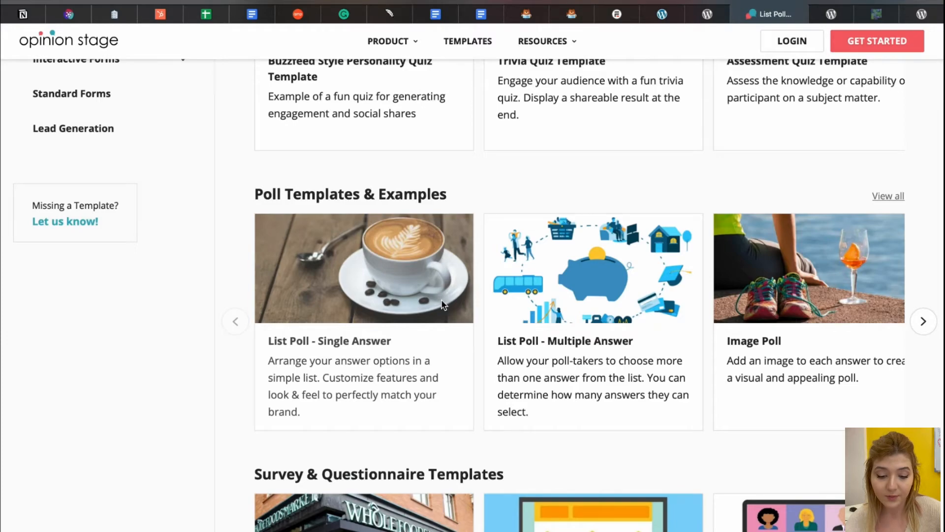
pyautogui.scroll(-3)
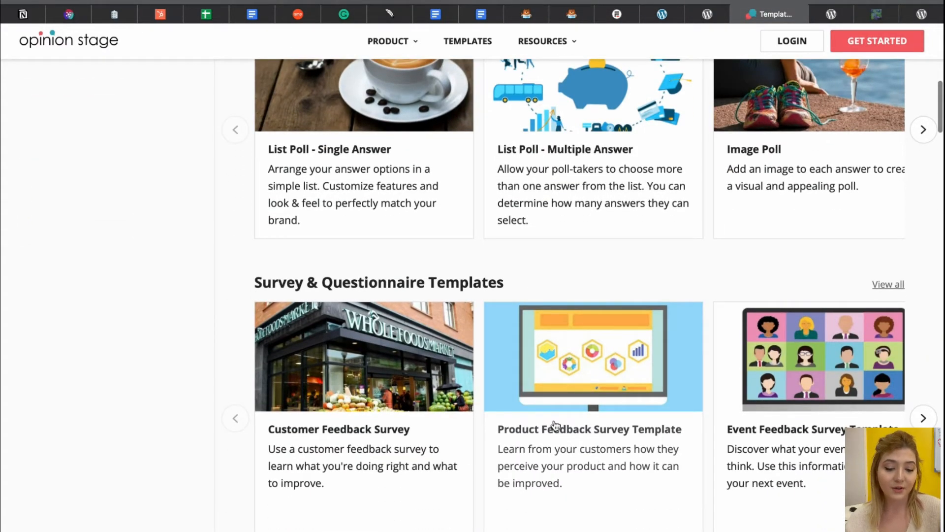
# Start the Product Feedback Survey template preview and rate the product 4 stars (Good)
pyautogui.click(593, 355)
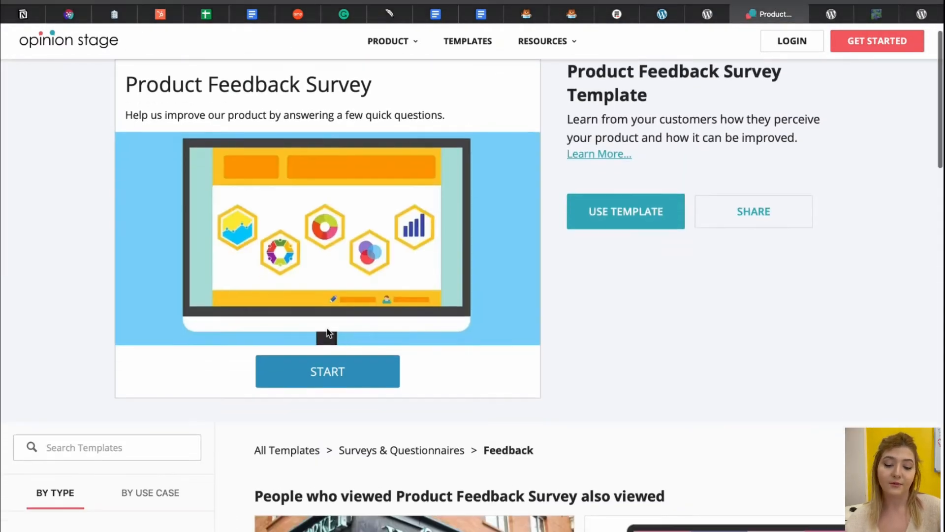
pyautogui.click(327, 371)
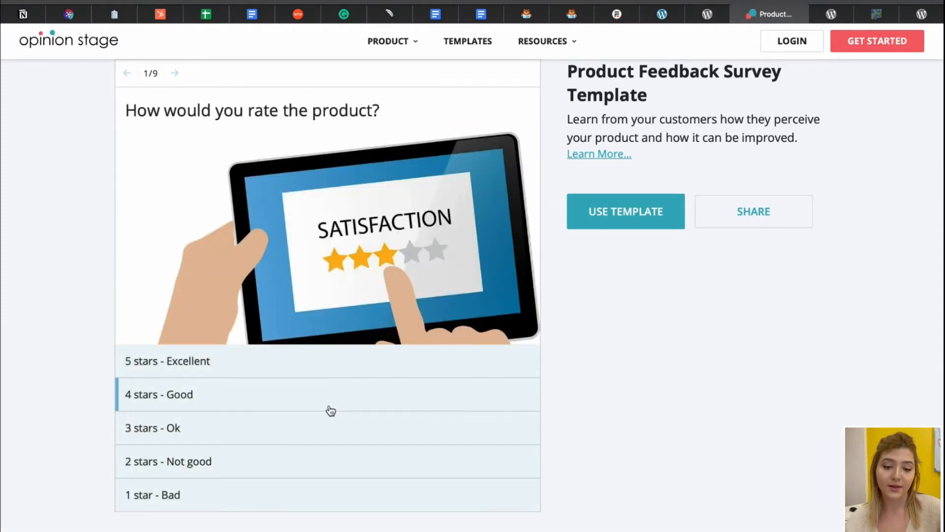
pyautogui.click(813, 13)
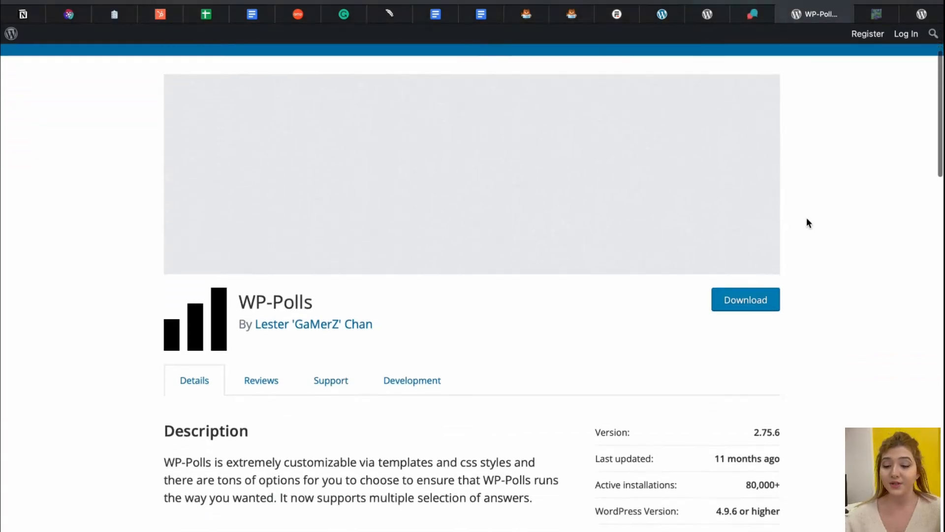
# Review the WP-Polls plugin's description, 80,000+ active installations and ratings
pyautogui.scroll(-3)
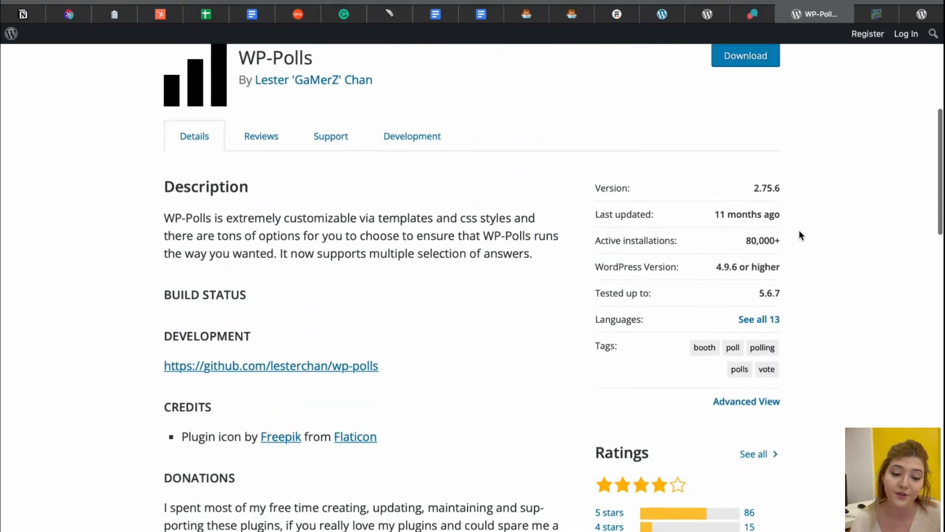
pyautogui.scroll(-3)
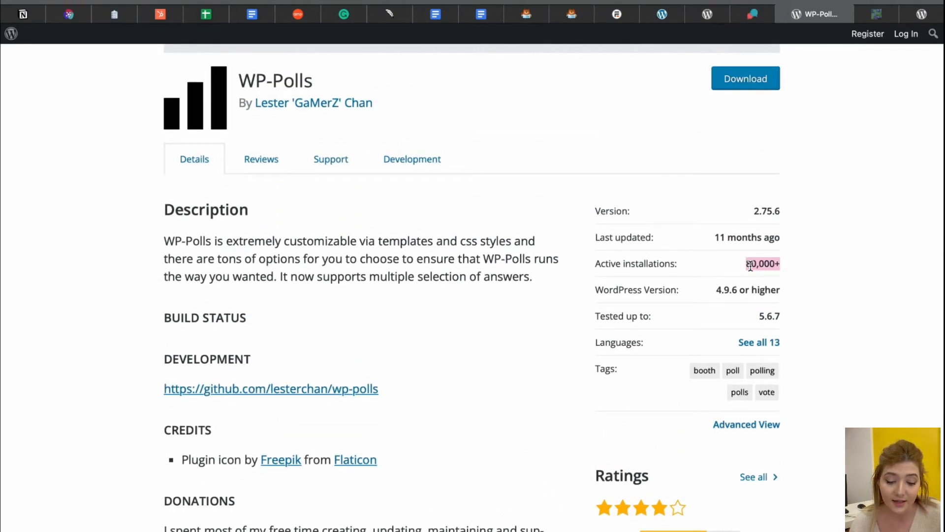
pyautogui.scroll(-3)
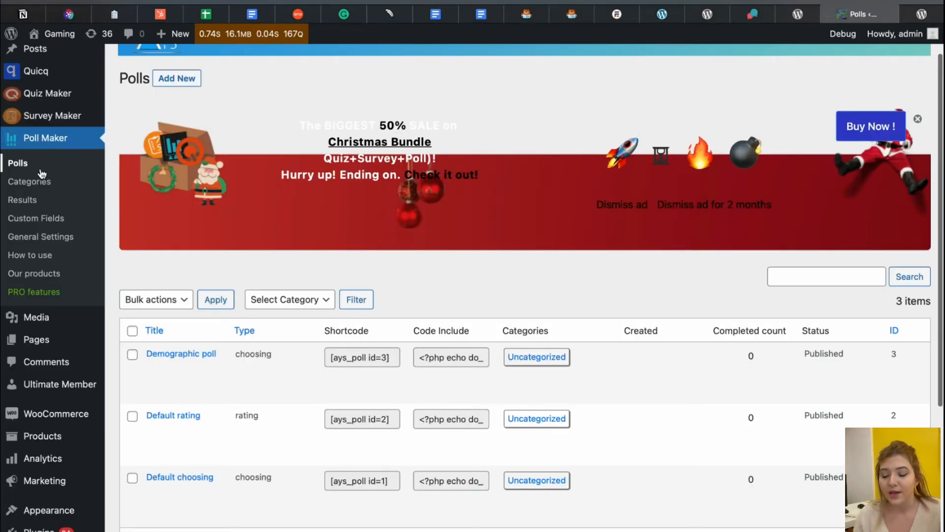
pyautogui.moveTo(183, 412)
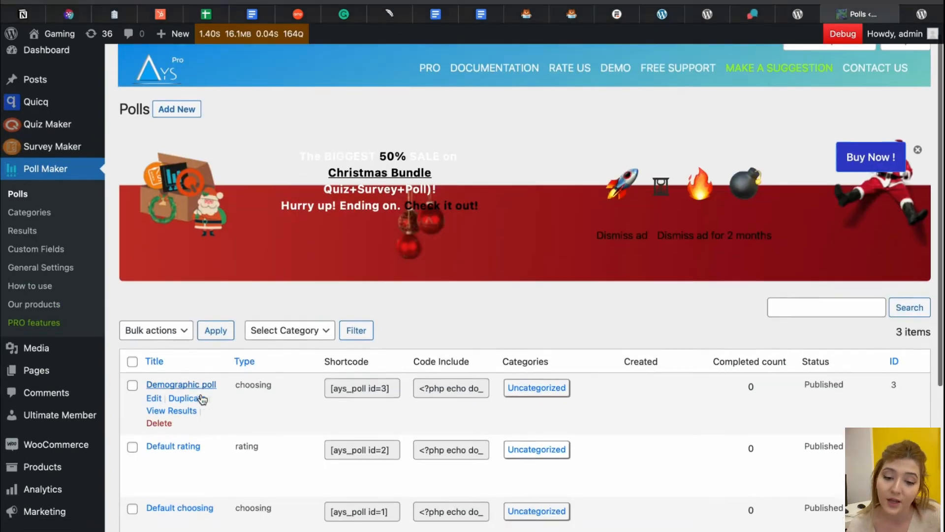
# View the Poll Maker polls list with Demographic poll, Default rating and Default choosing
pyautogui.scroll(-3)
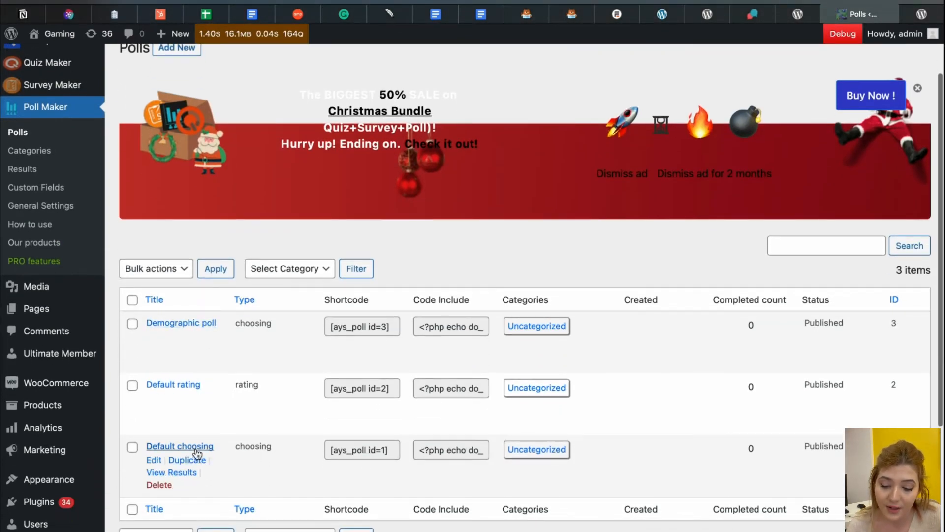
# Review the Default choosing poll's Styles, Results Settings, Limitations and User Data options
pyautogui.click(154, 460)
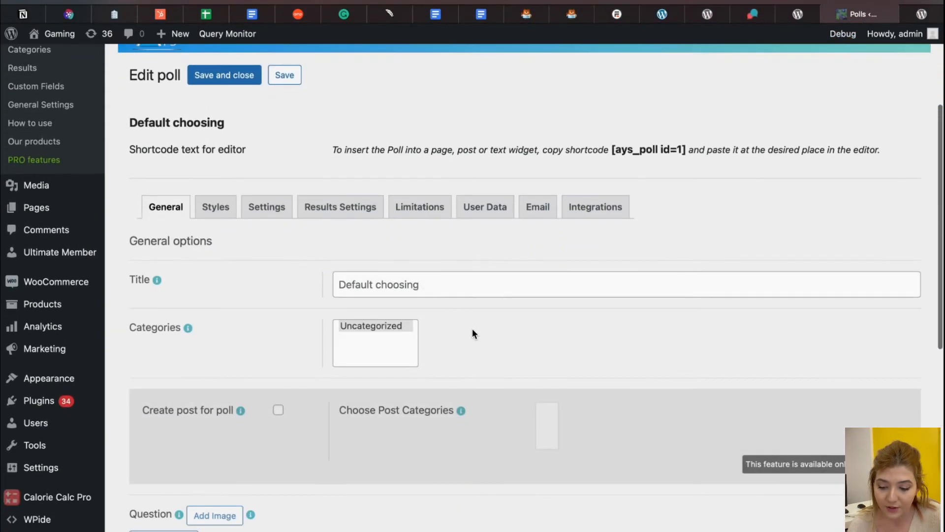
pyautogui.scroll(-3)
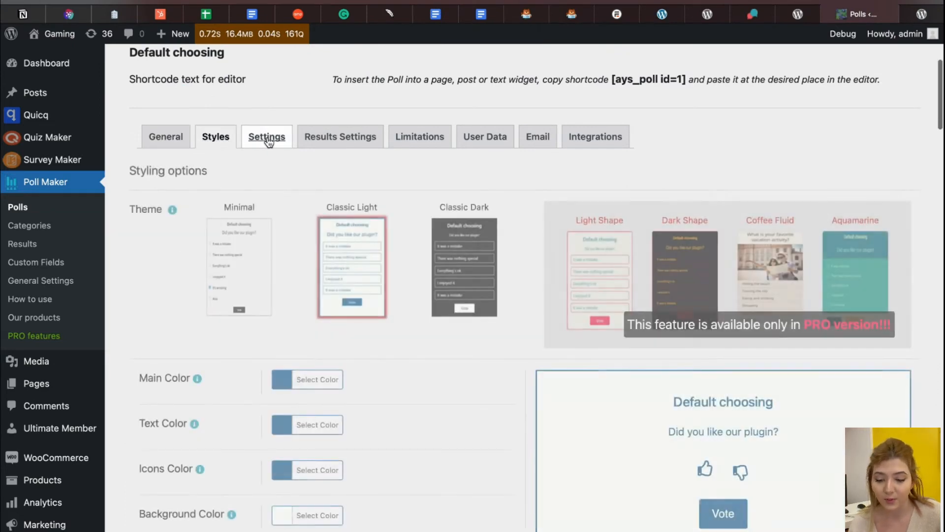
pyautogui.click(339, 136)
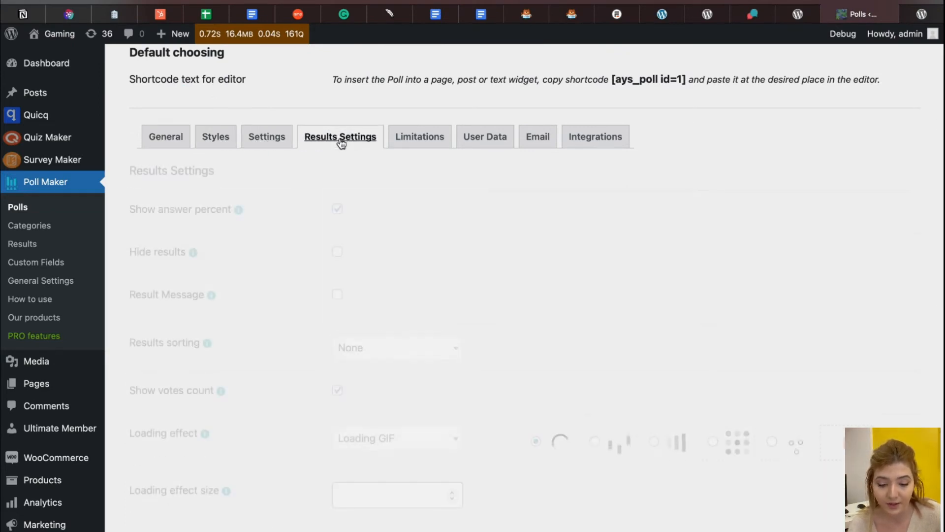
pyautogui.click(419, 136)
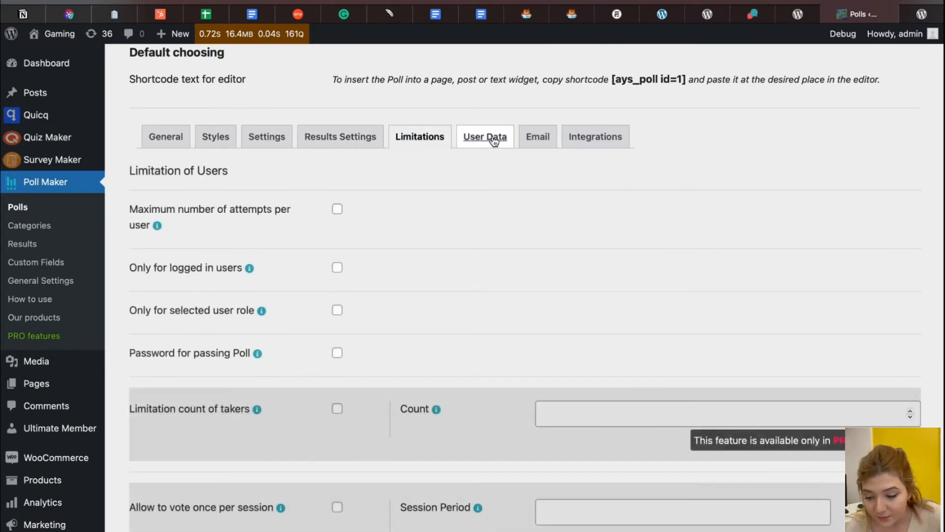
pyautogui.click(537, 136)
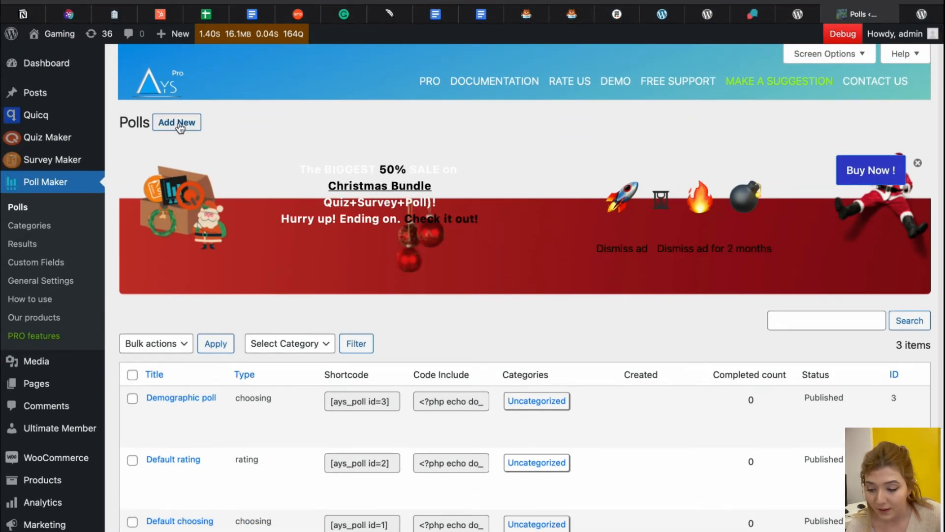
# Visit the Add New poll form, then the Categories and Results pages
pyautogui.click(176, 122)
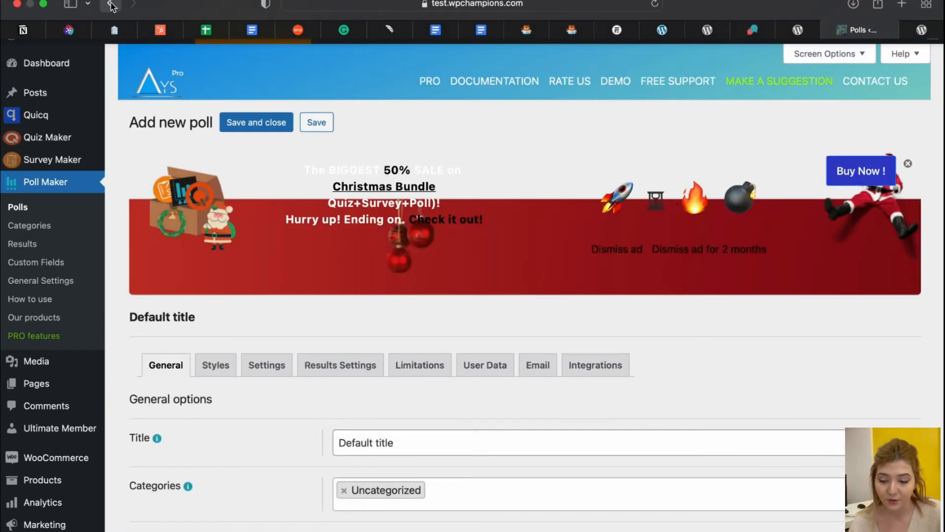
pyautogui.click(112, 6)
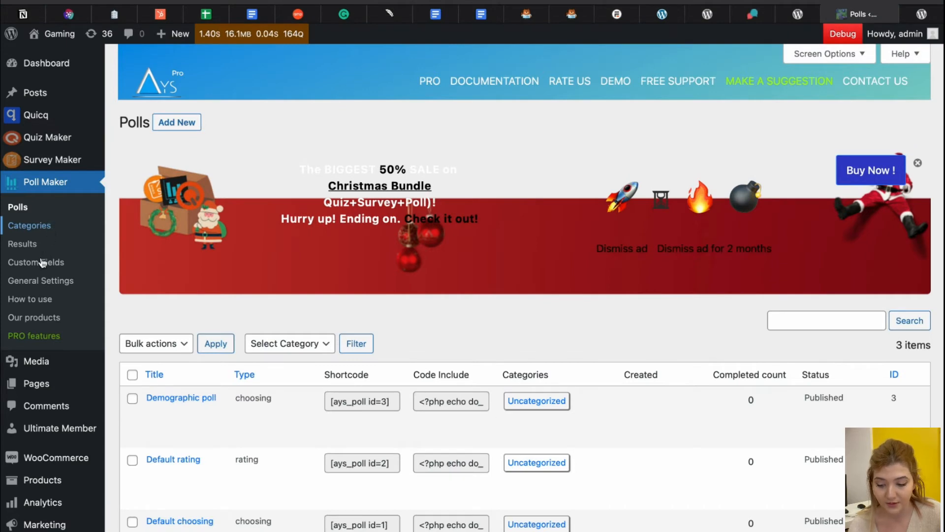
pyautogui.click(30, 224)
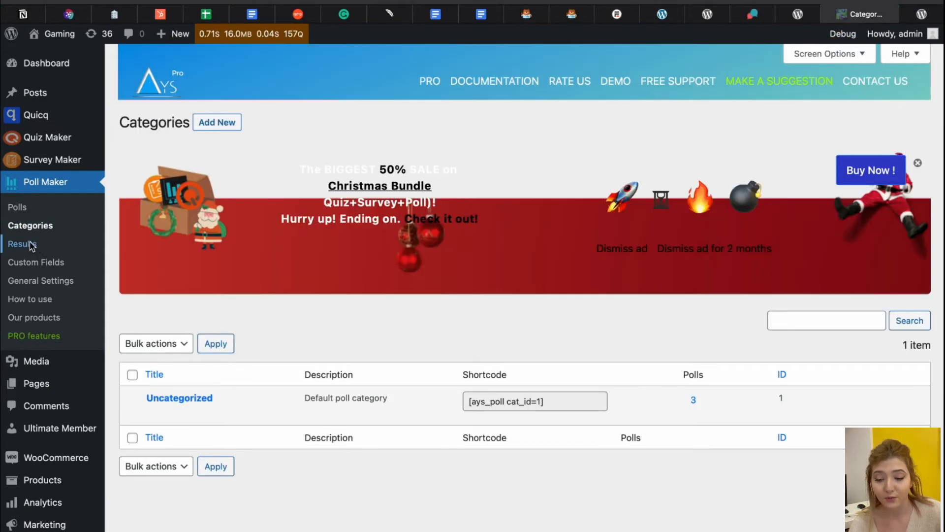
pyautogui.click(23, 243)
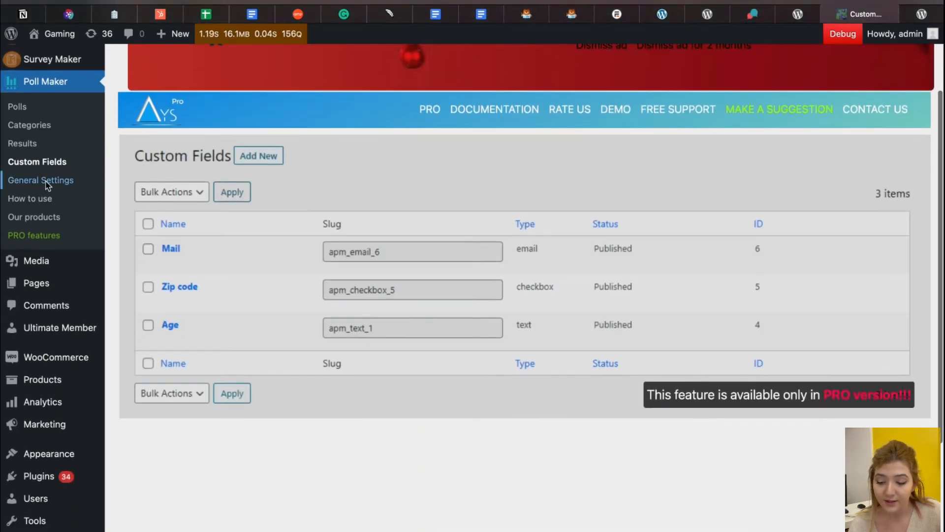
# Visit General Settings and read the How to use FAQ guide
pyautogui.click(41, 179)
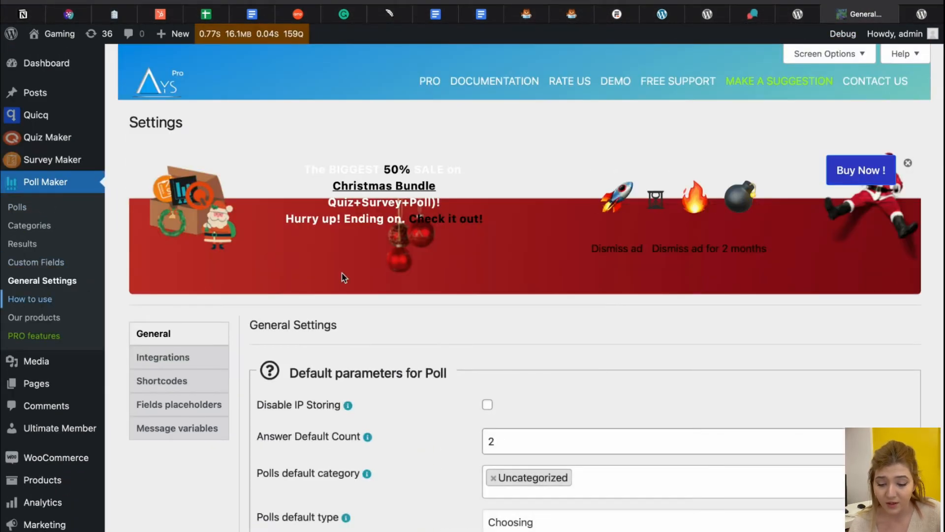
pyautogui.click(31, 298)
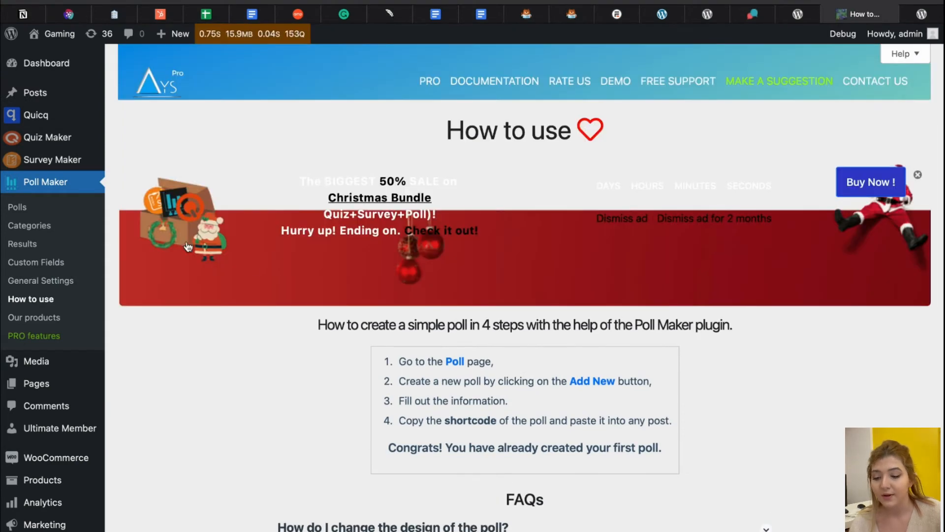
pyautogui.scroll(-3)
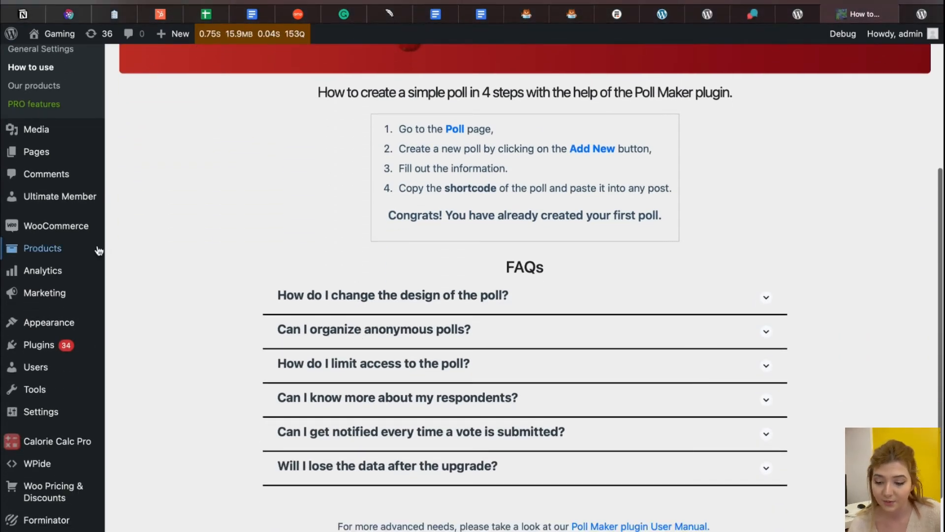
pyautogui.moveTo(35, 129)
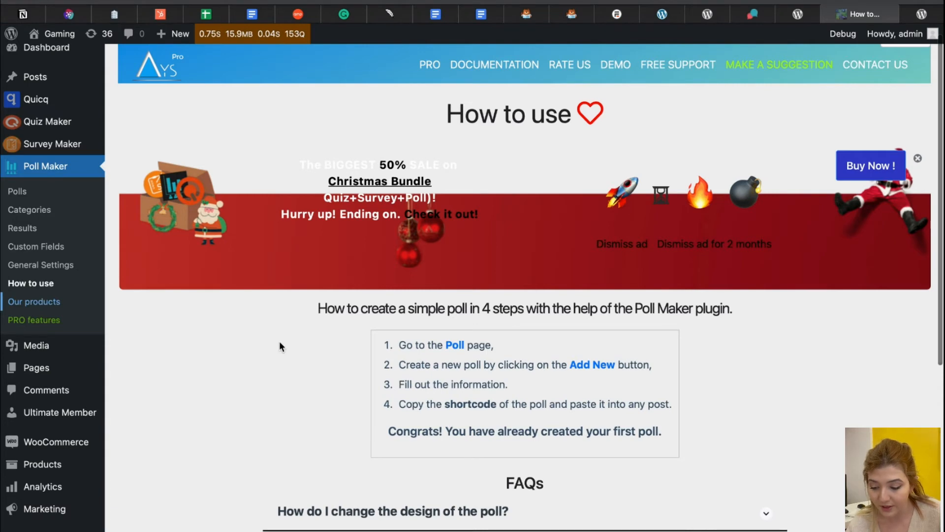
# Show the Our products page listing Quiz Maker, Survey Maker and Popup Box plugins
pyautogui.click(35, 301)
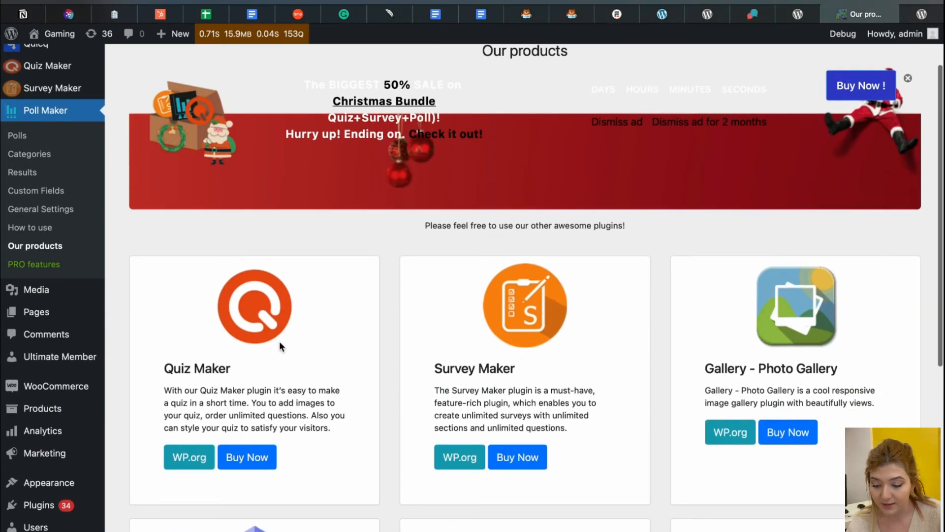
pyautogui.scroll(-3)
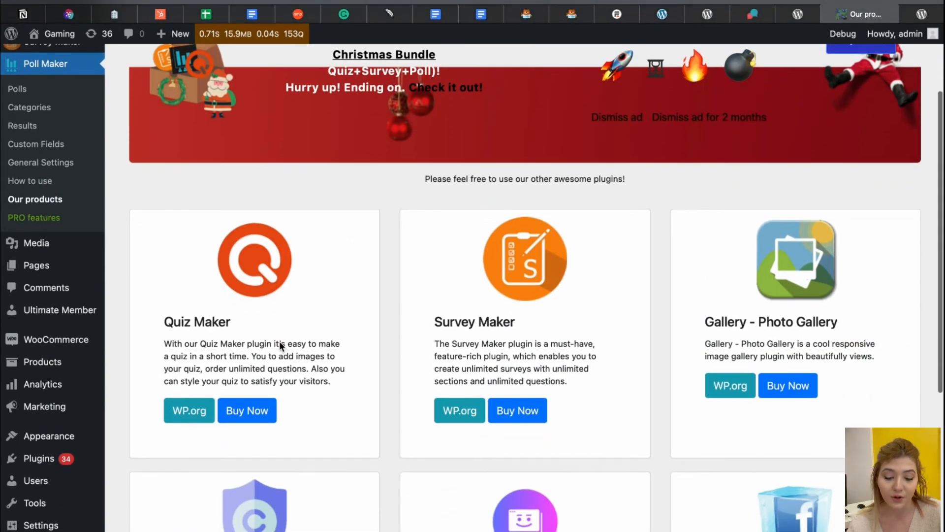
pyautogui.scroll(-3)
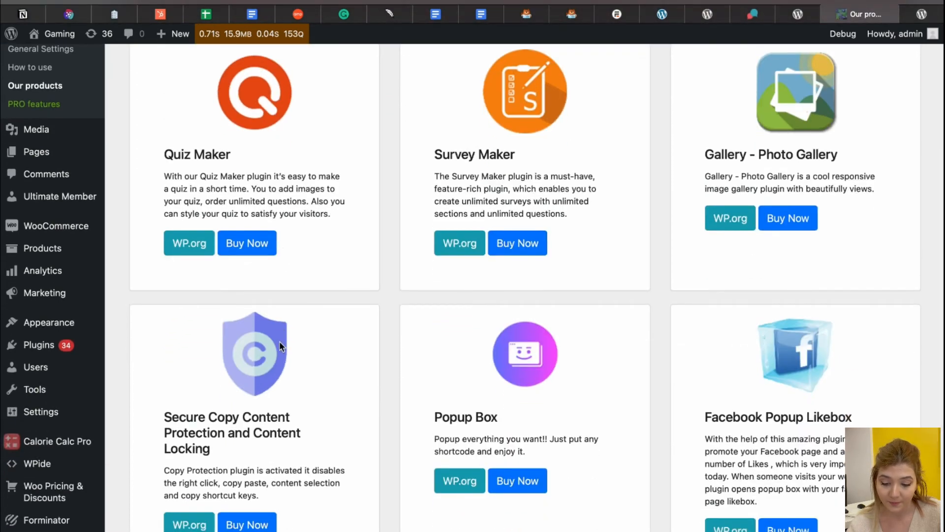
pyautogui.moveTo(54, 103)
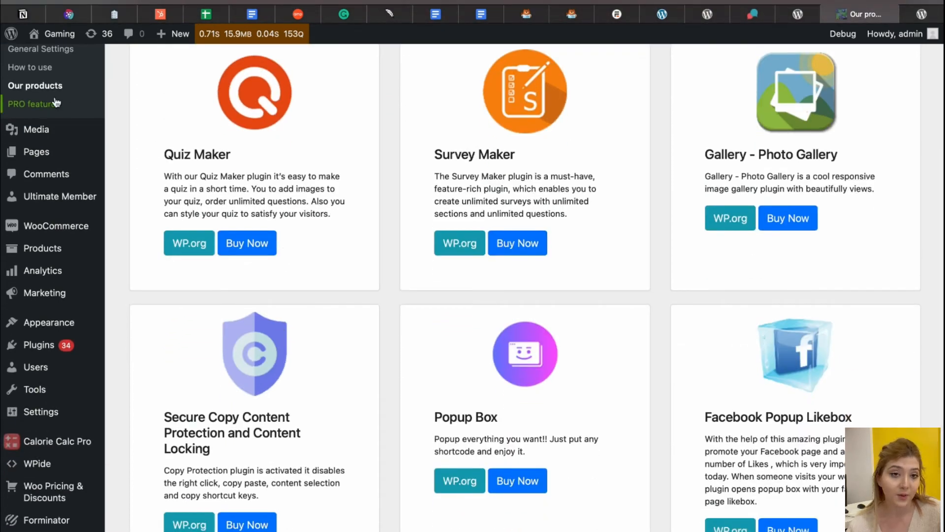
# Show the PRO features page and highlight the Free, $39 and $99 plan prices
pyautogui.click(31, 104)
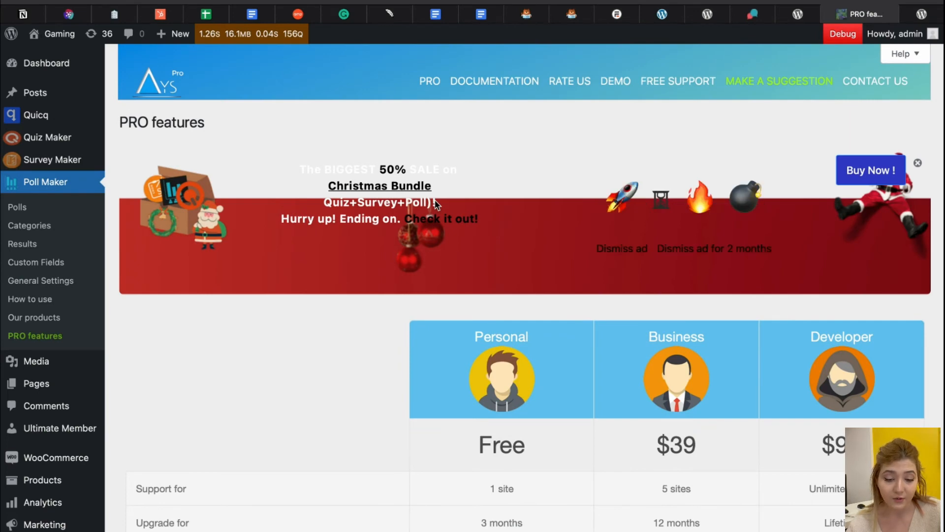
pyautogui.moveTo(453, 205)
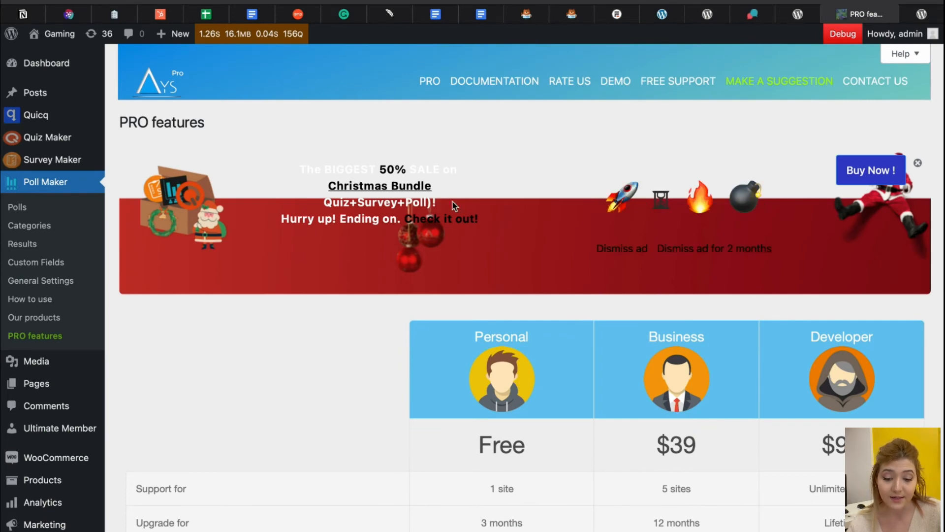
pyautogui.scroll(-3)
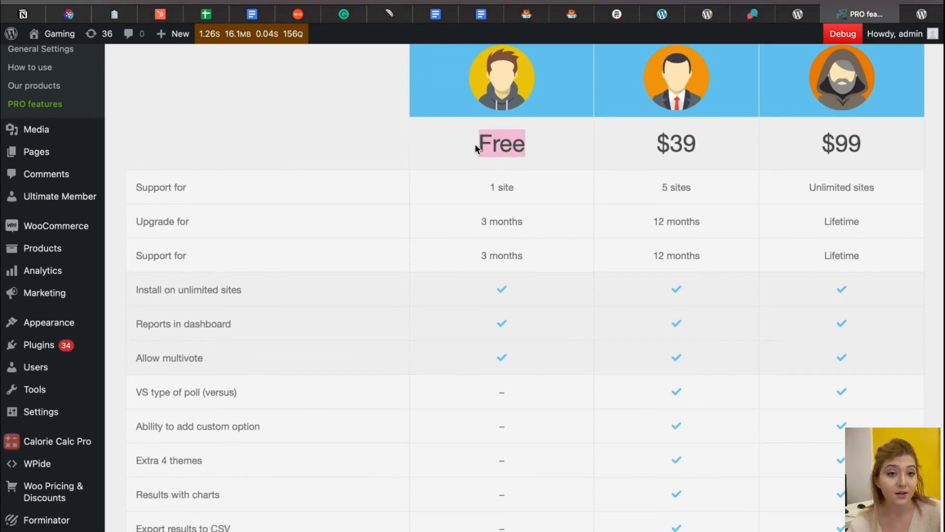
pyautogui.moveTo(479, 144); pyautogui.dragTo(914, 144)
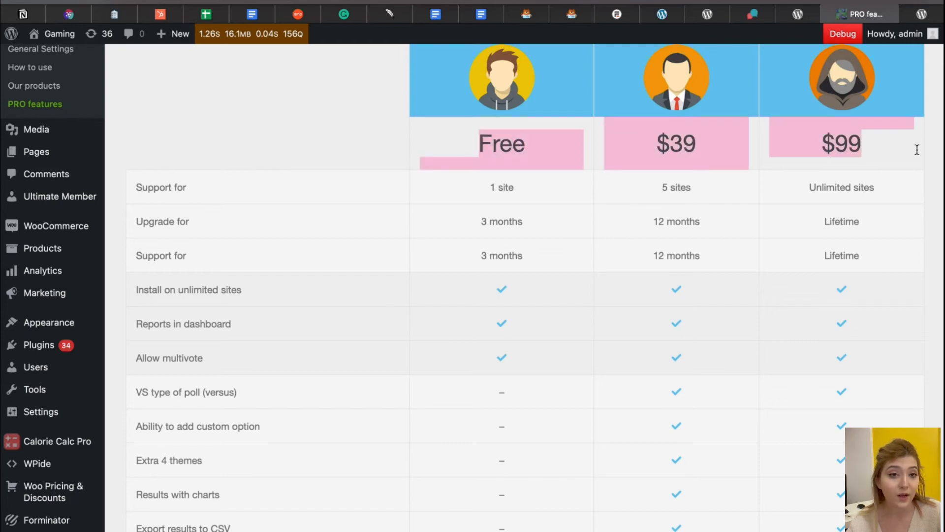
# Review the rest of the plan comparison table, then switch to the WPForms site
pyautogui.scroll(-3)
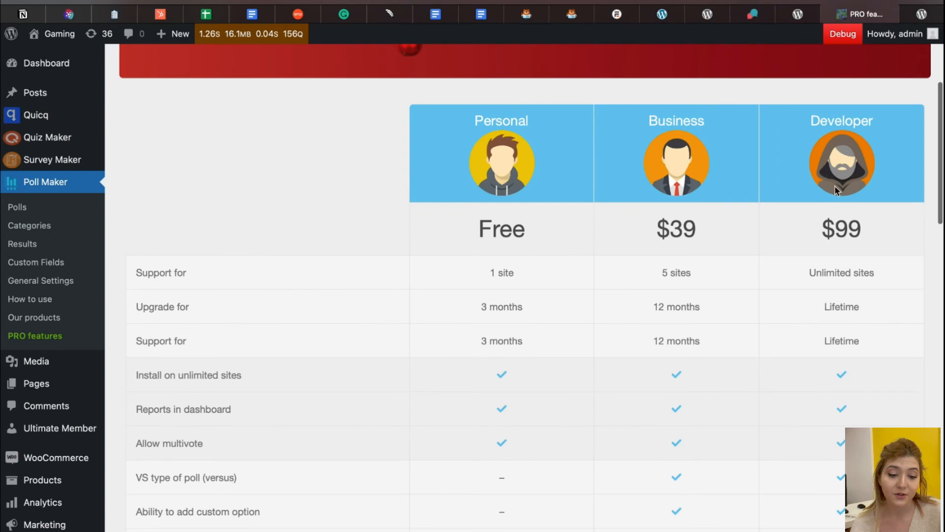
pyautogui.scroll(-3)
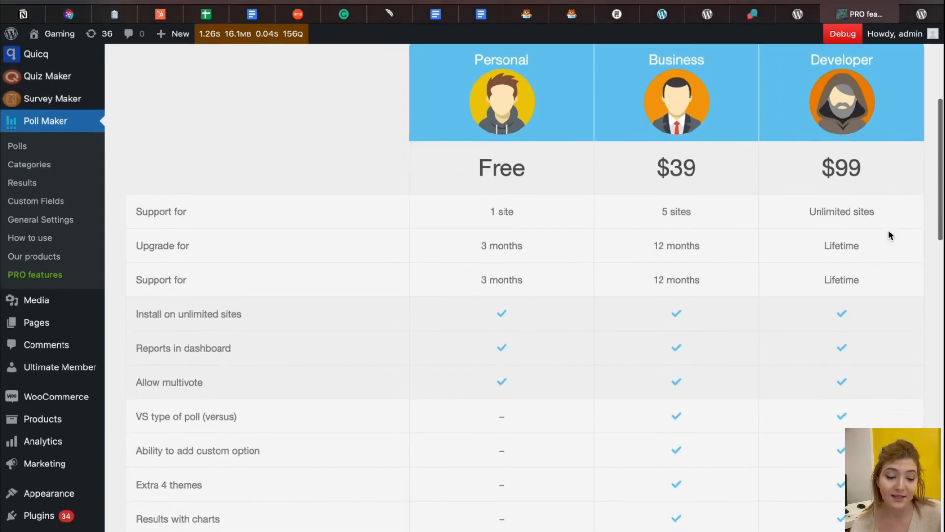
pyautogui.scroll(-3)
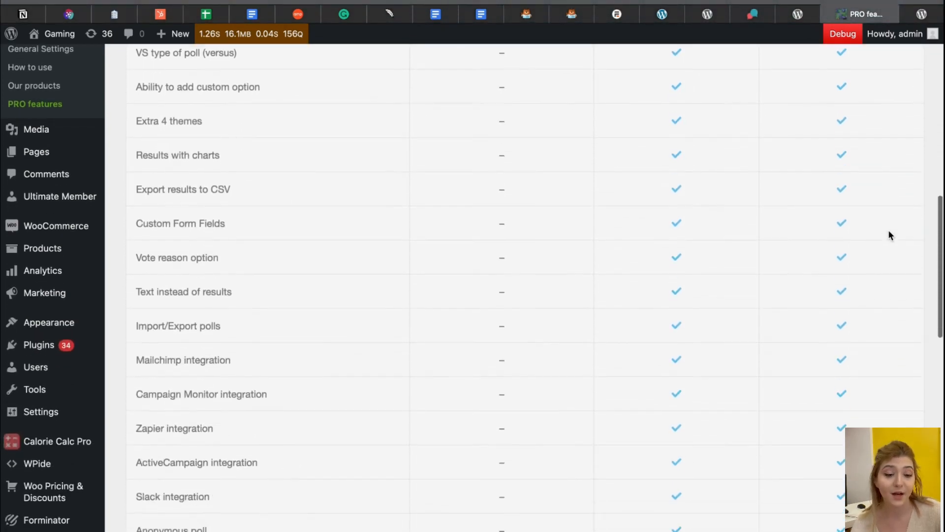
pyautogui.scroll(-3)
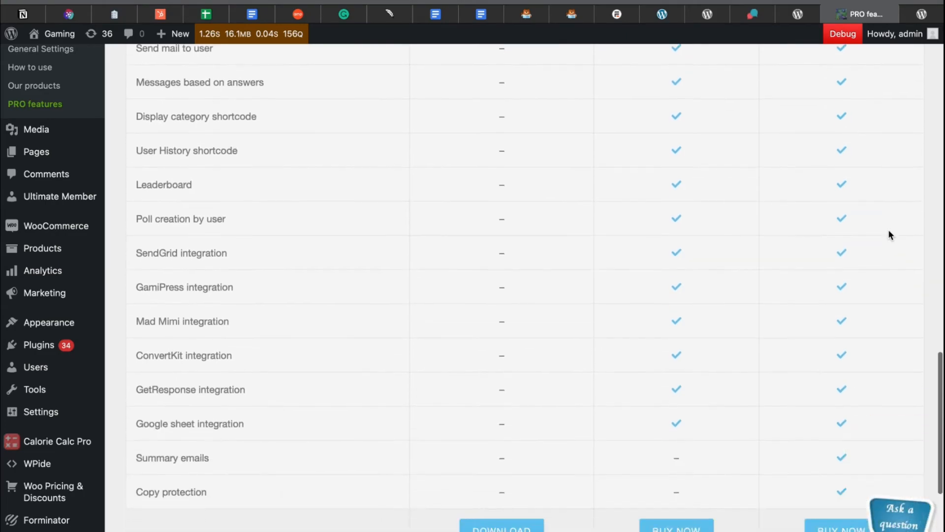
pyautogui.click(542, 14)
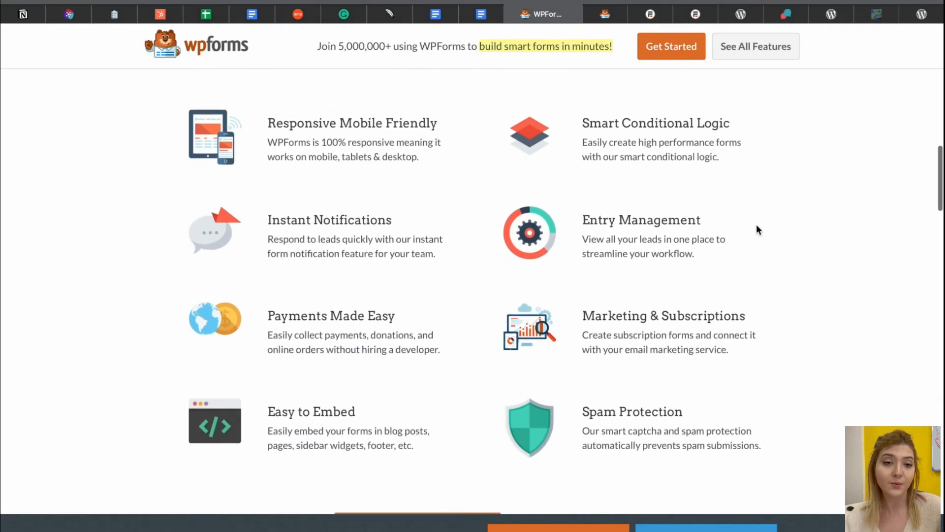
# Look over the WPForms homepage feature highlights section by section
pyautogui.scroll(-3)
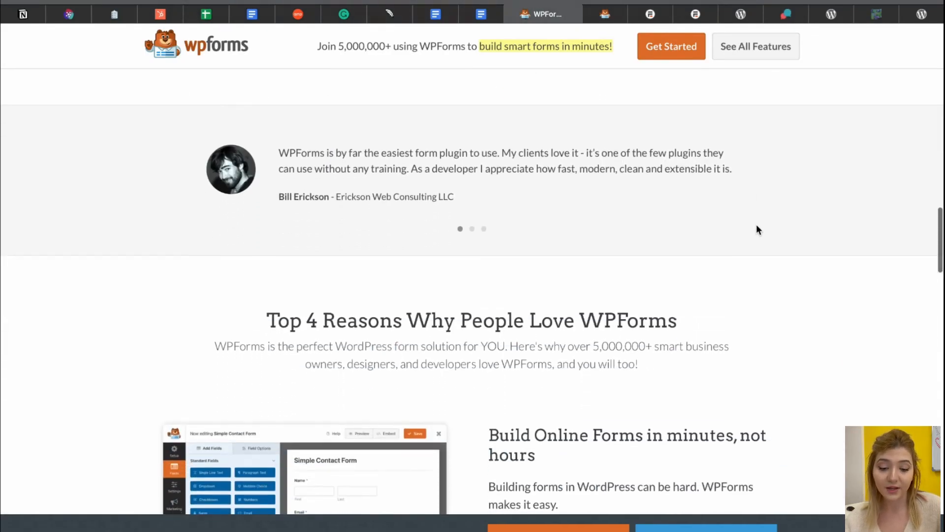
pyautogui.scroll(-3)
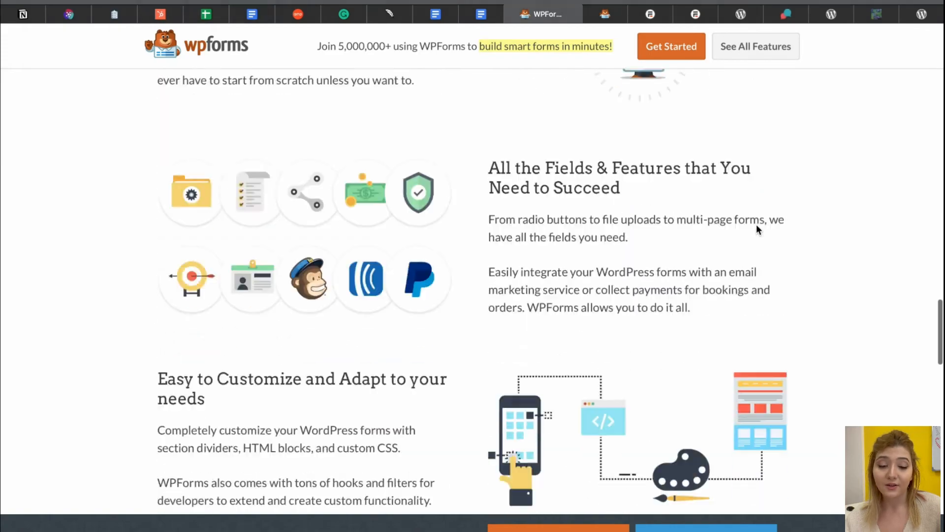
pyautogui.scroll(-3)
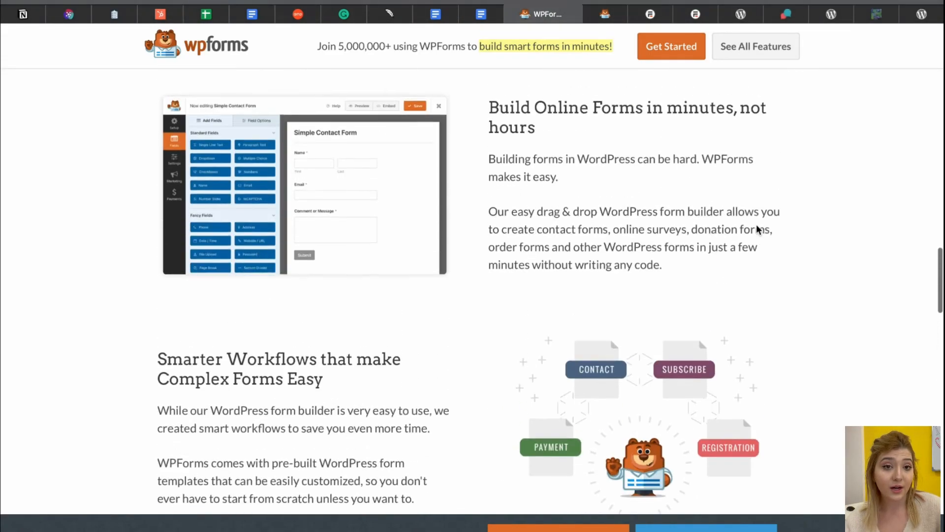
pyautogui.scroll(-3)
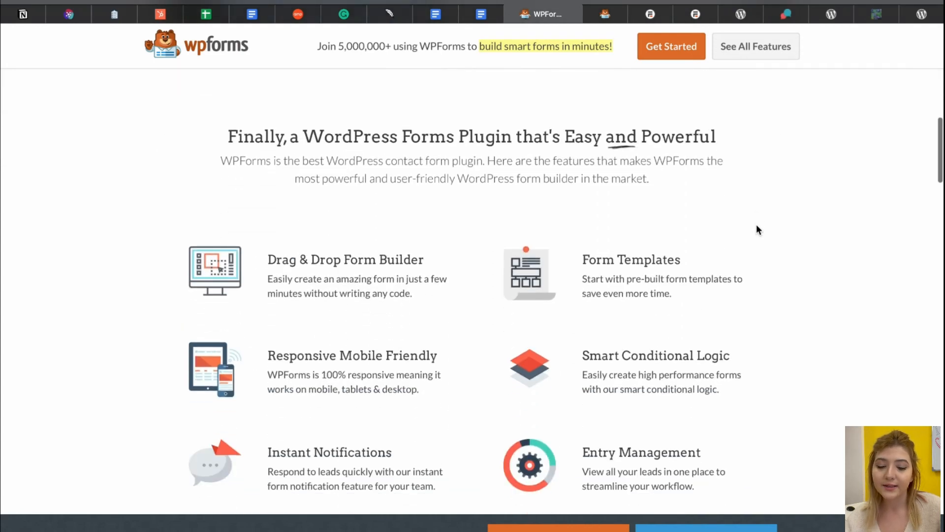
pyautogui.scroll(-3)
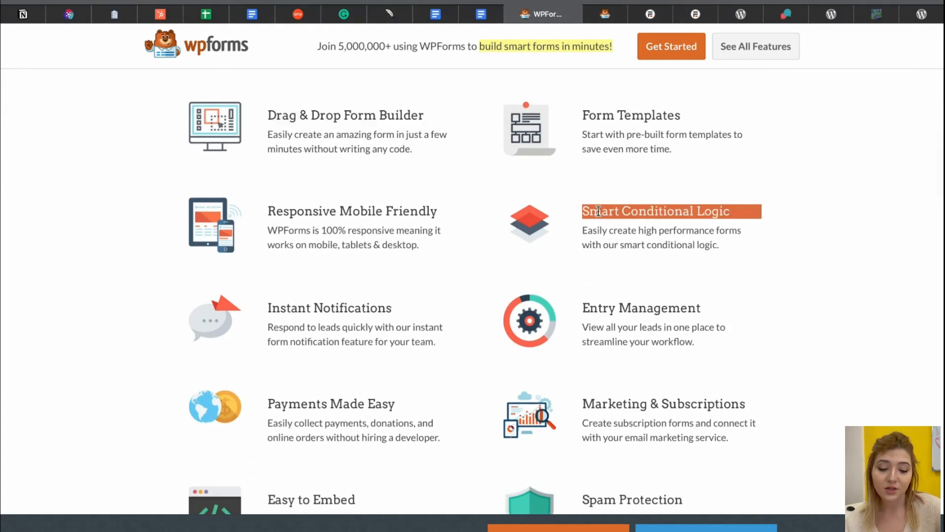
# Browse the Features & Addons page listing the WPForms addons
pyautogui.scroll(-3)
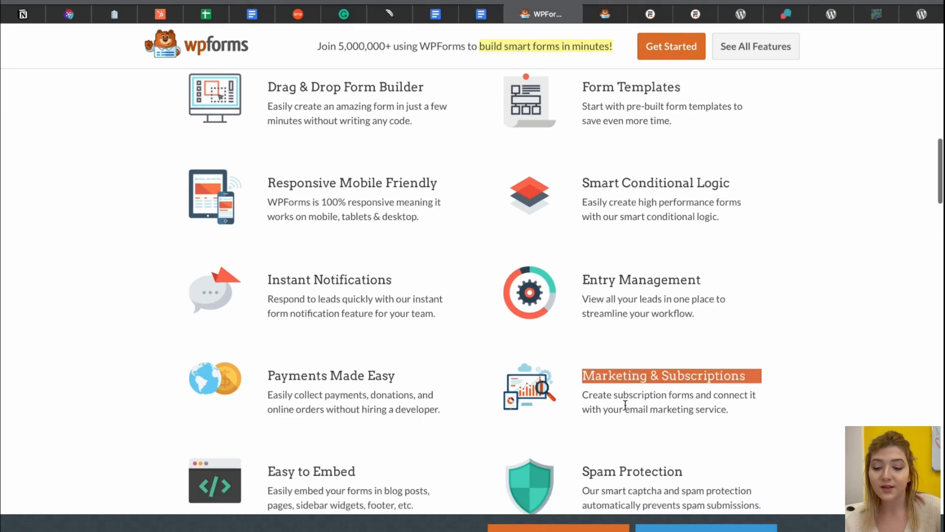
pyautogui.scroll(-3)
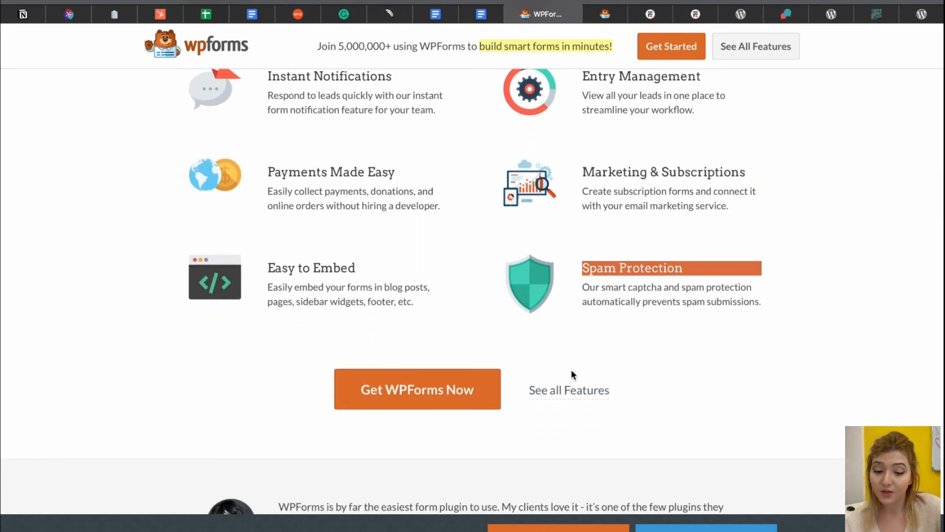
pyautogui.scroll(3)
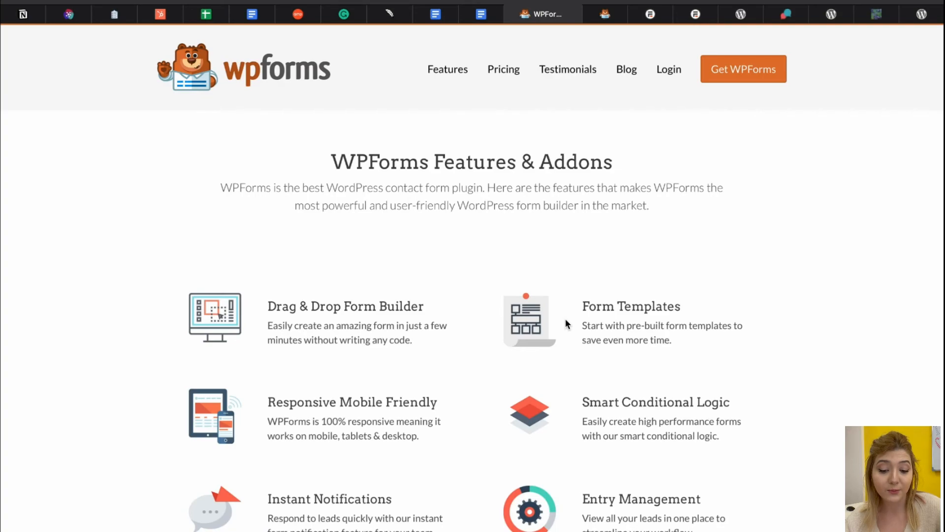
pyautogui.scroll(-3)
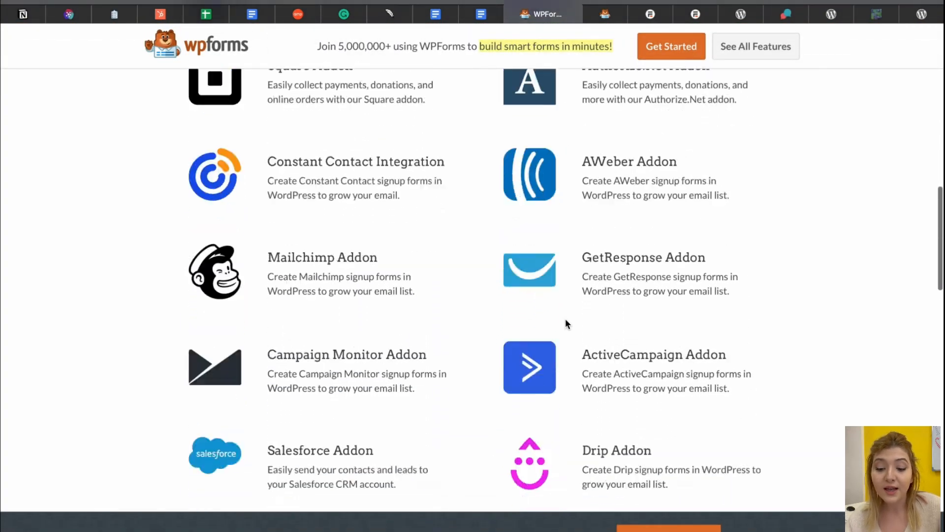
pyautogui.scroll(-3)
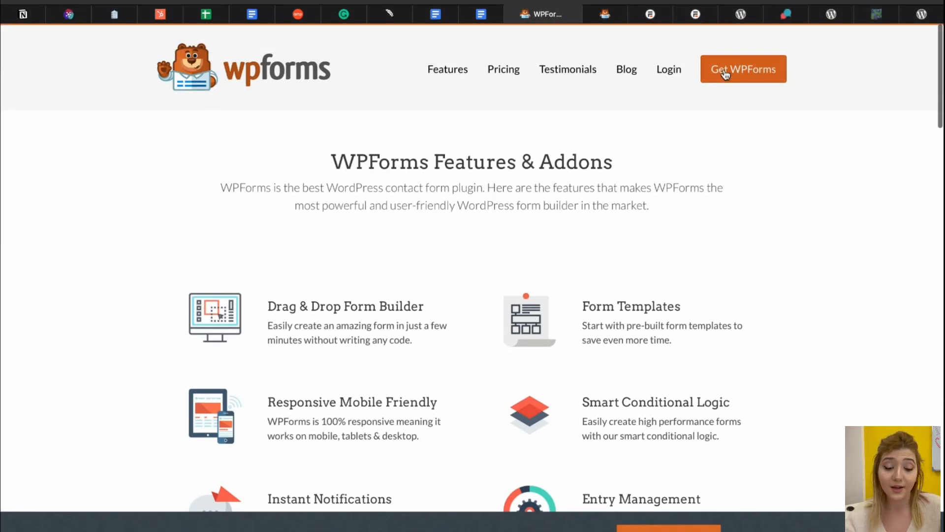
# Show the WPForms pricing page and review the Elite, Pro, Plus and Basic feature lists
pyautogui.click(743, 69)
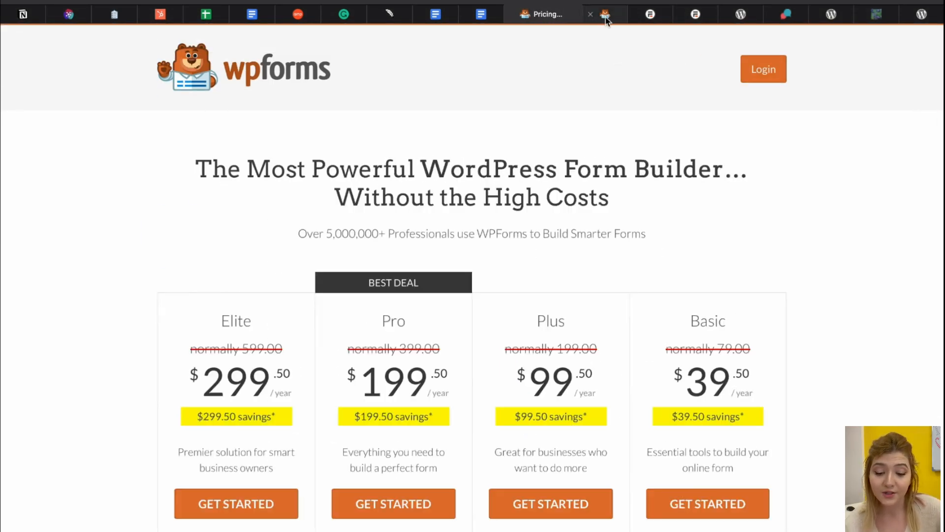
pyautogui.scroll(-3)
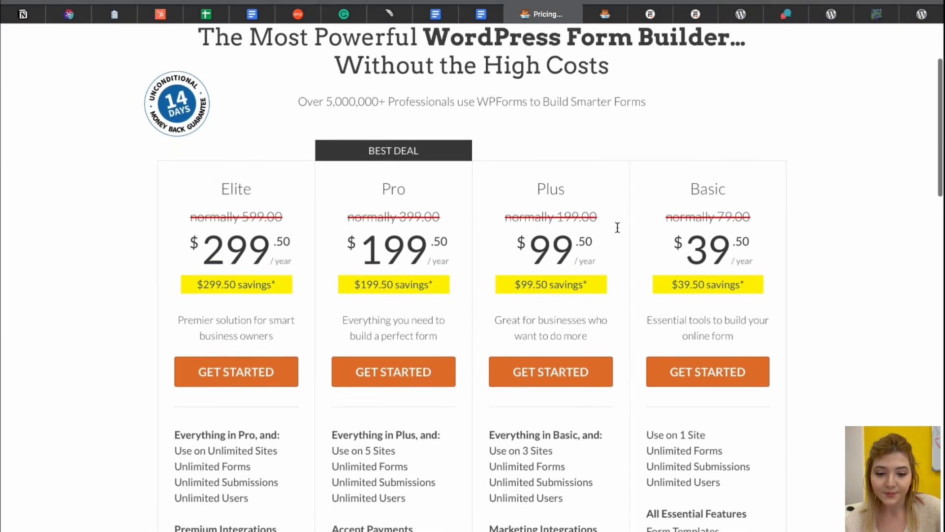
pyautogui.scroll(-3)
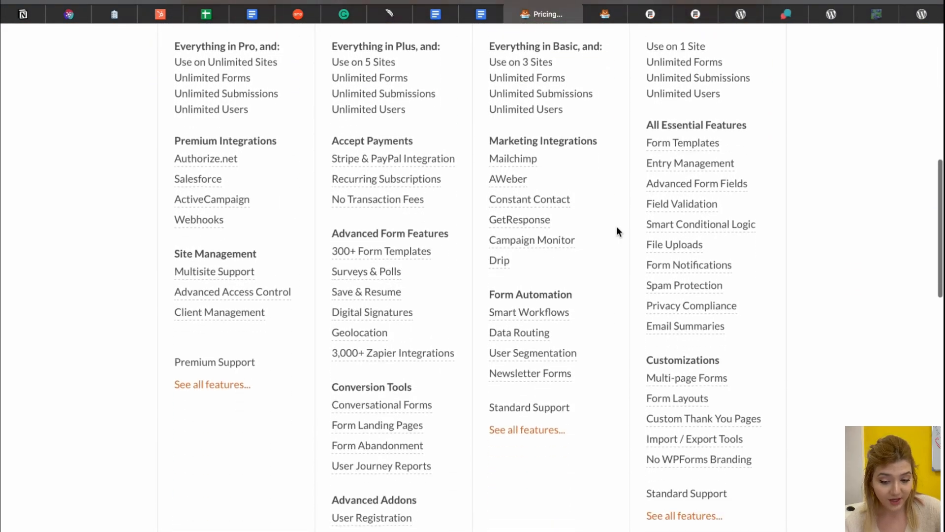
pyautogui.scroll(-3)
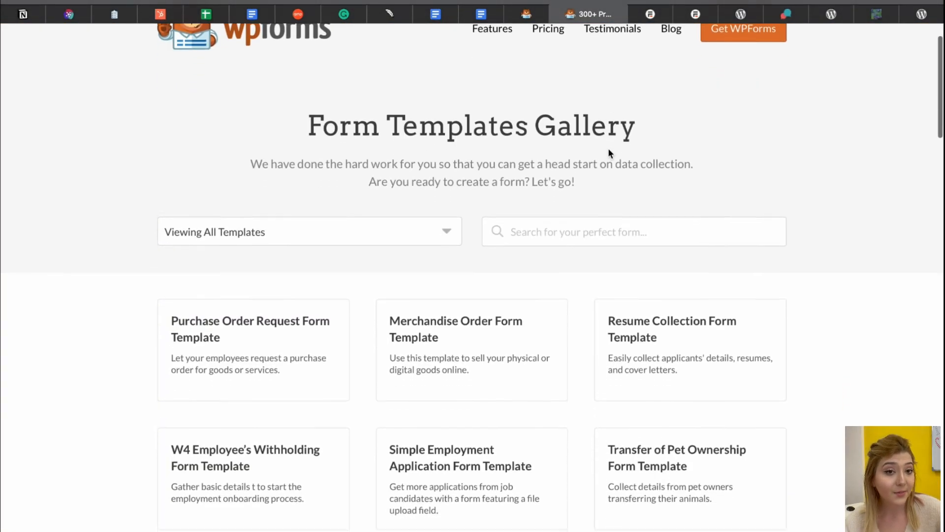
# Browse the Form Templates Gallery list of available templates
pyautogui.scroll(-3)
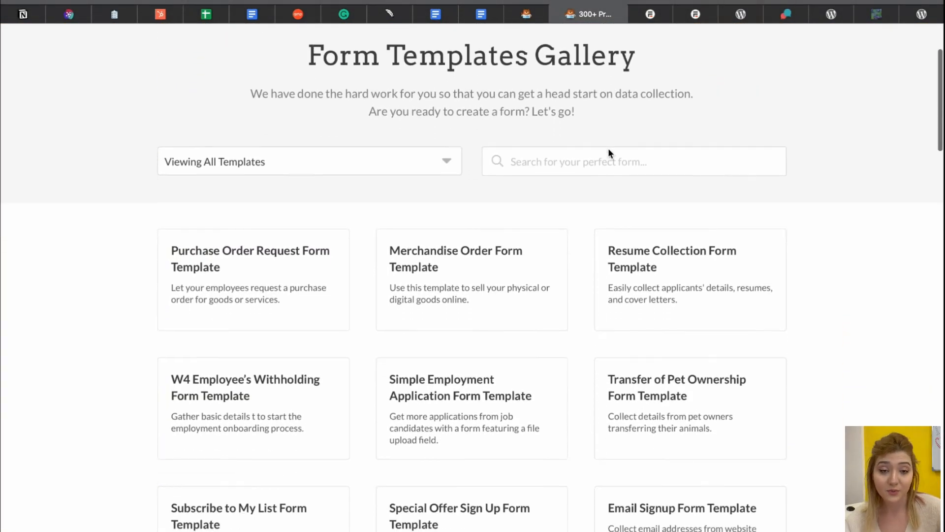
pyautogui.scroll(-3)
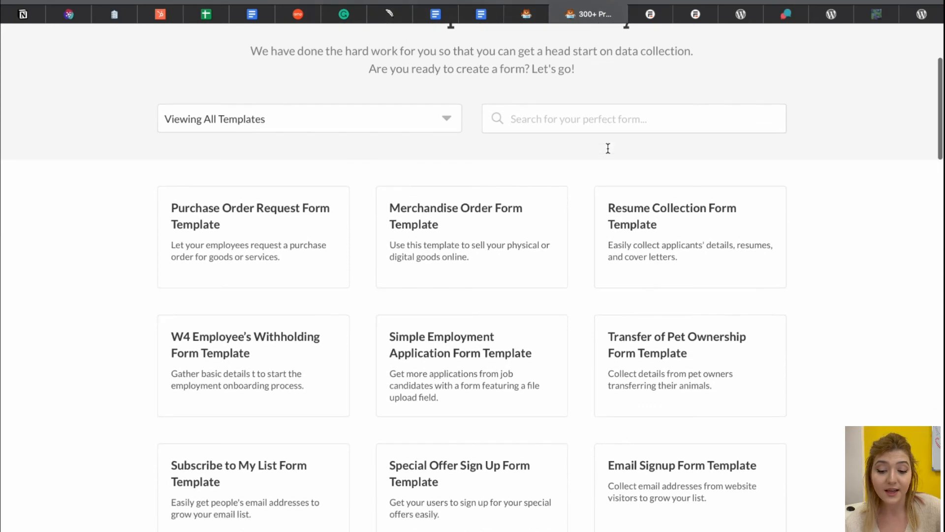
pyautogui.scroll(-3)
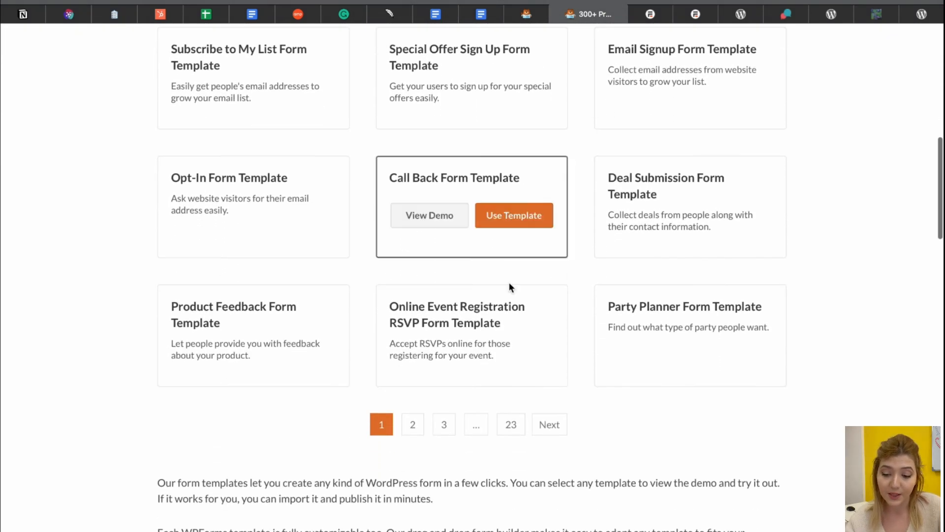
pyautogui.scroll(3)
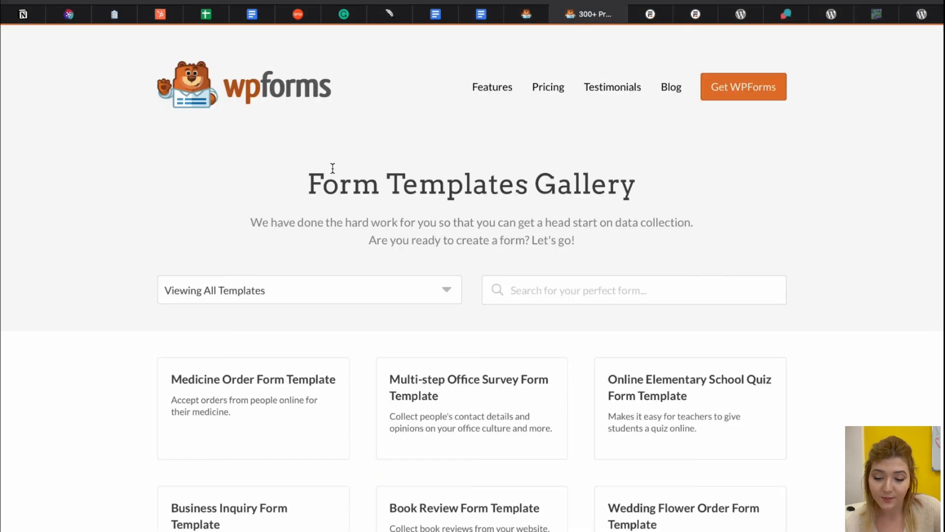
pyautogui.scroll(-3)
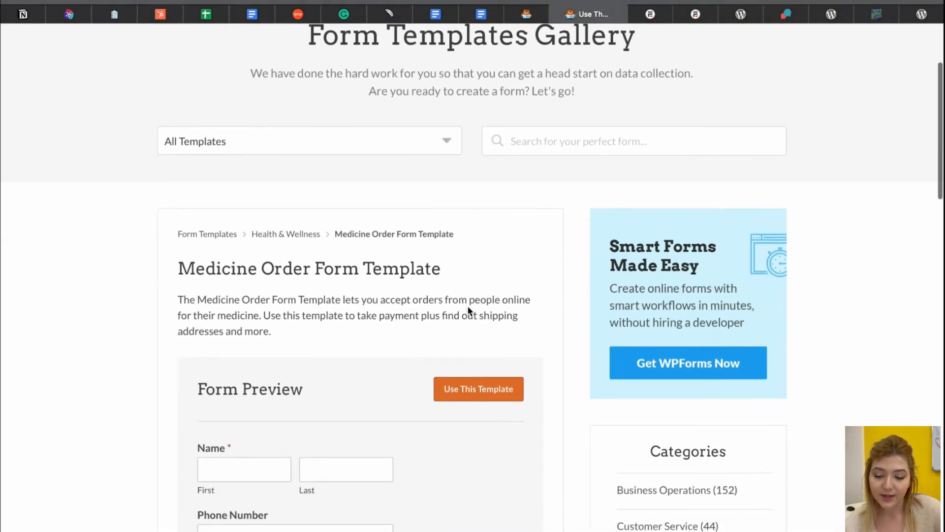
# View the Medicine Order and Multi-step Office Survey template previews and return to the gallery
pyautogui.scroll(-3)
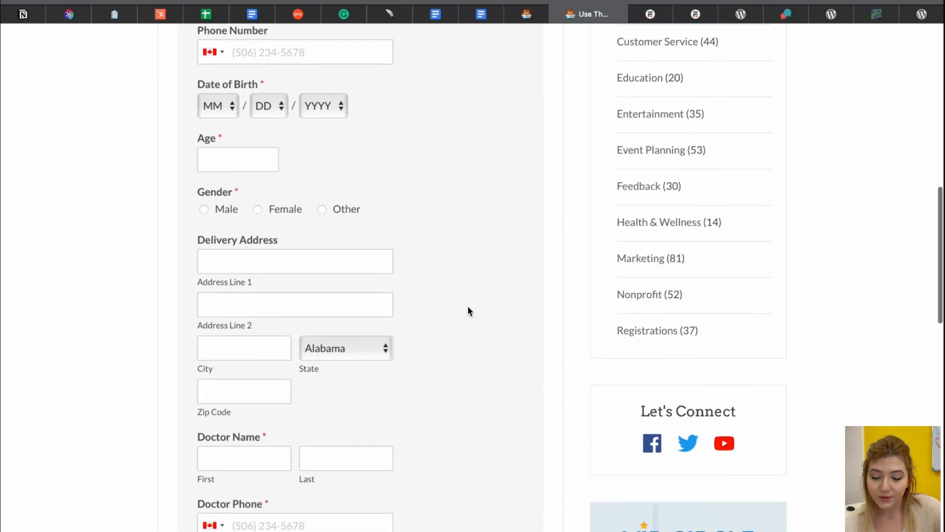
pyautogui.scroll(-3)
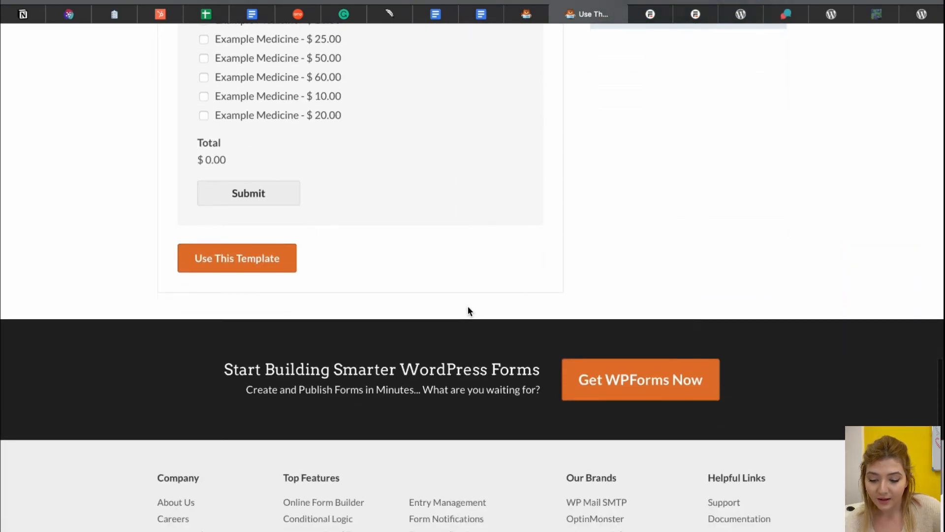
pyautogui.scroll(-3)
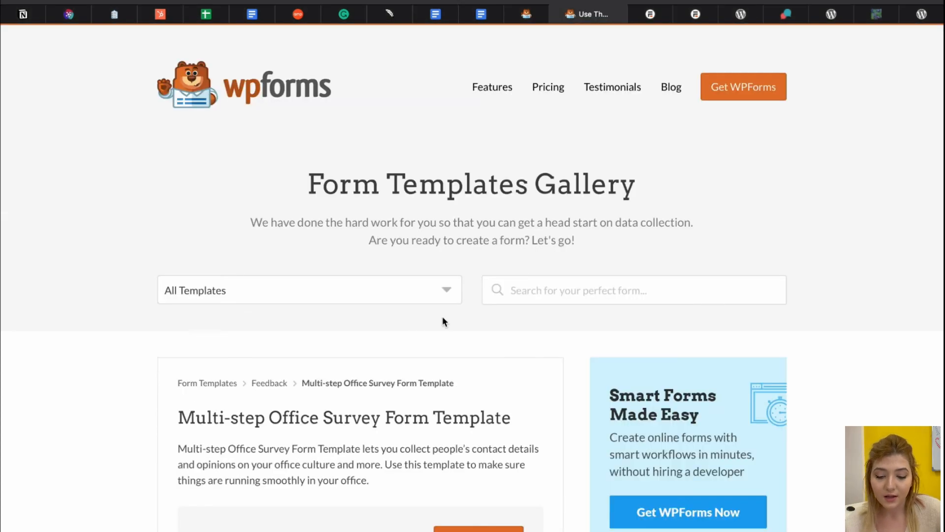
pyautogui.scroll(-3)
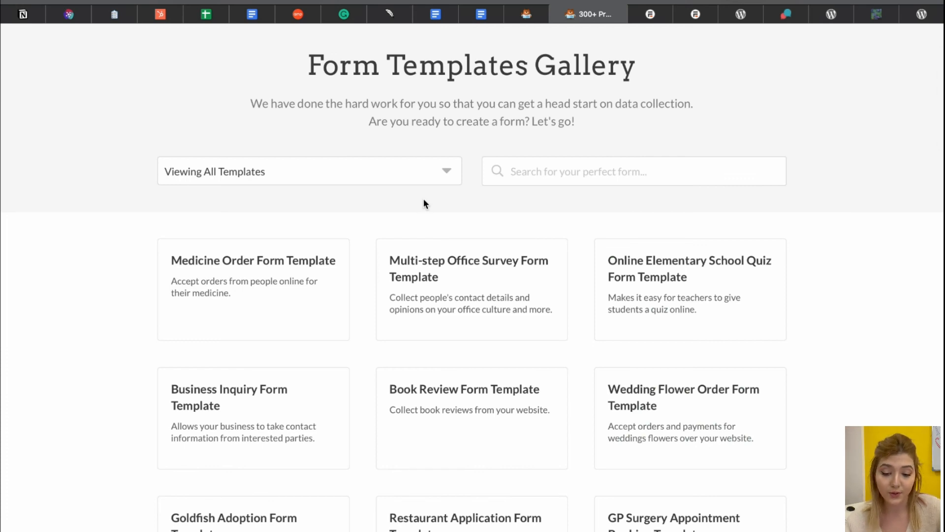
pyautogui.scroll(-3)
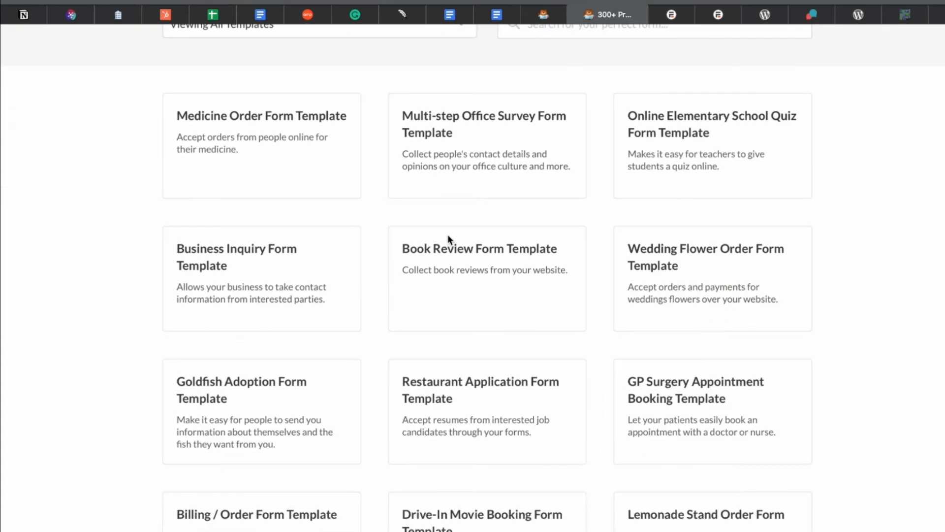